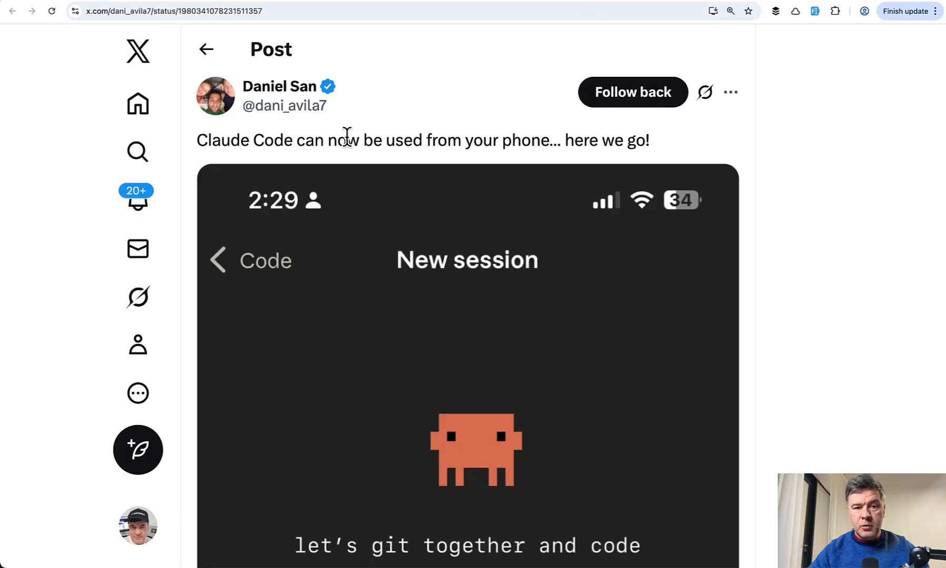
left_click_drag(347, 140, 483, 140)
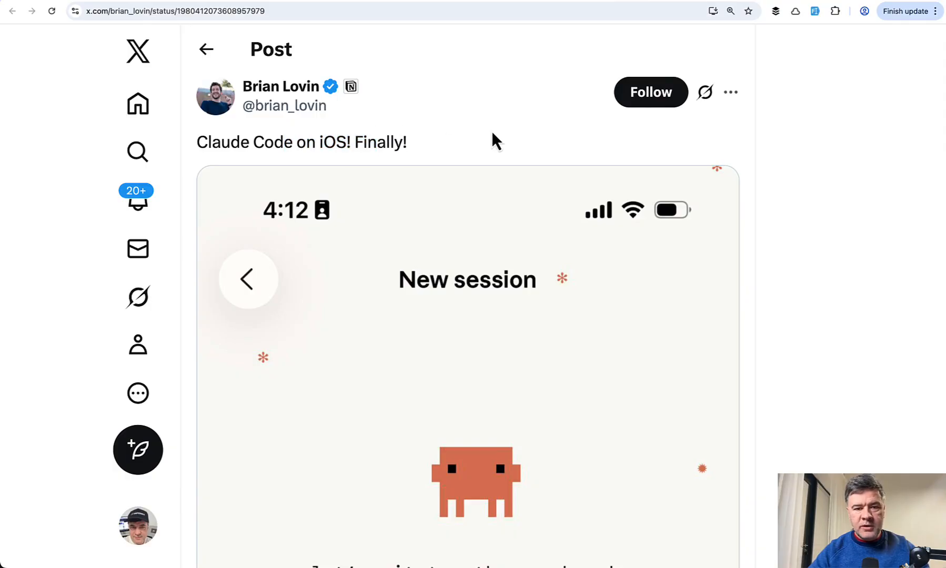
mouse_move(467, 152)
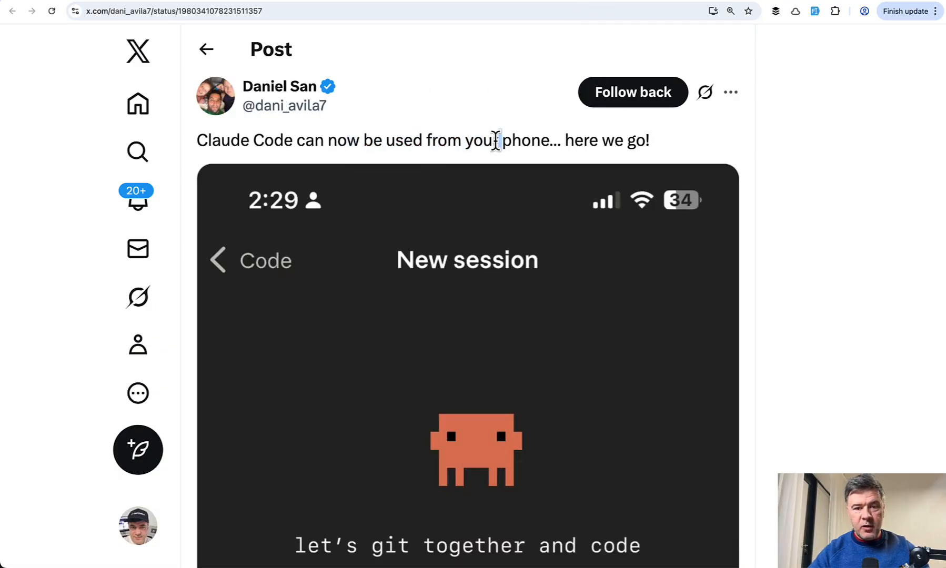
double_click(524, 140)
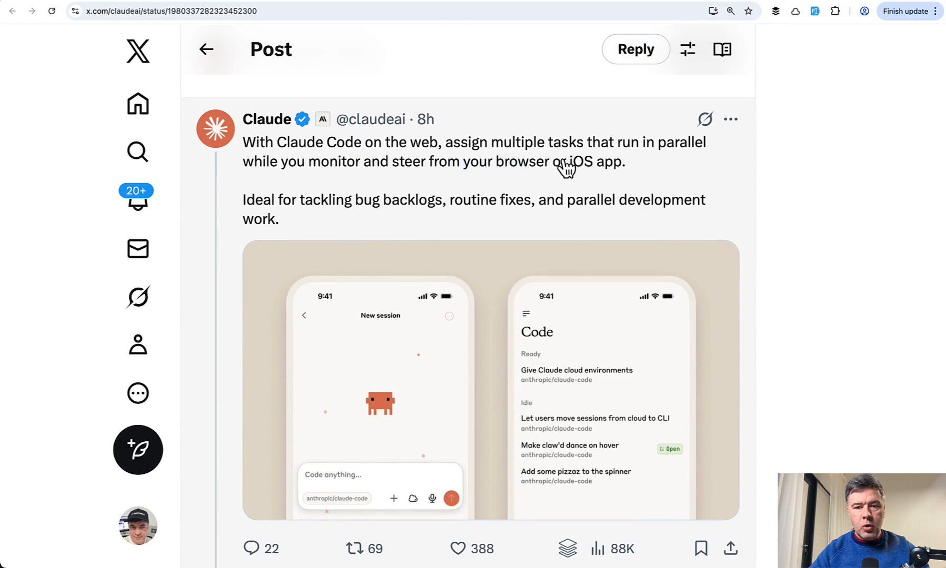
left_click_drag(560, 163, 615, 163)
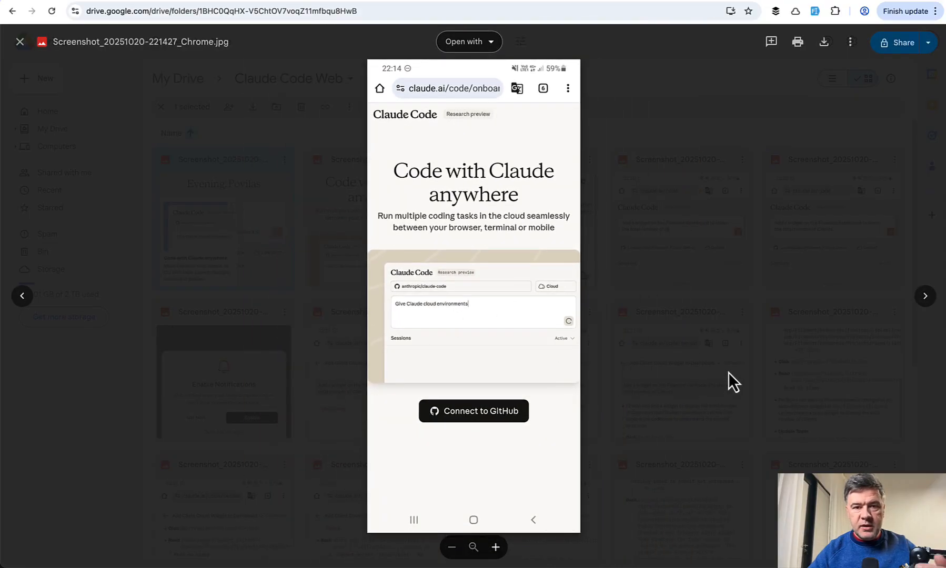
Step: Advance the Drive preview to the screenshot of the Claude Code prompt for a Filament dashboard widget
left_click(19, 42)
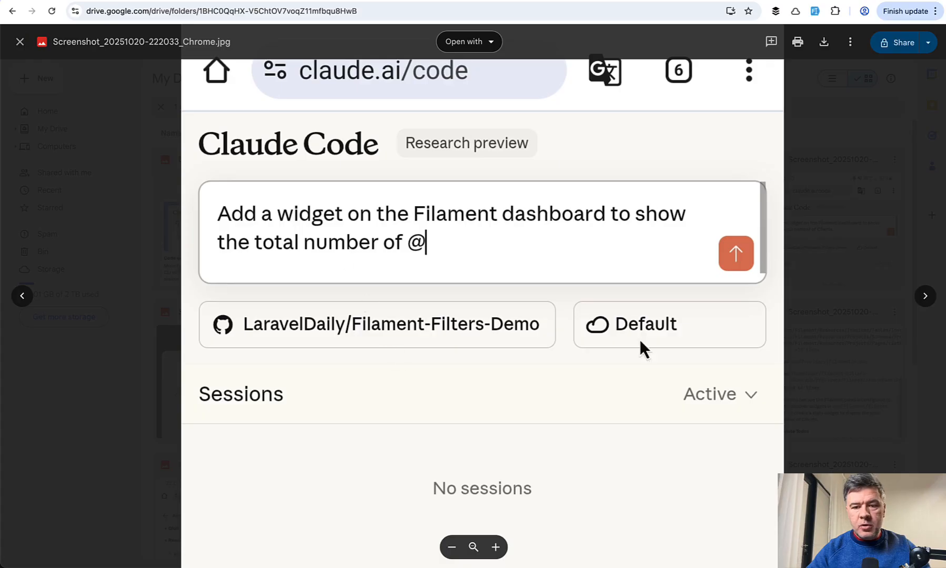
mouse_move(452, 410)
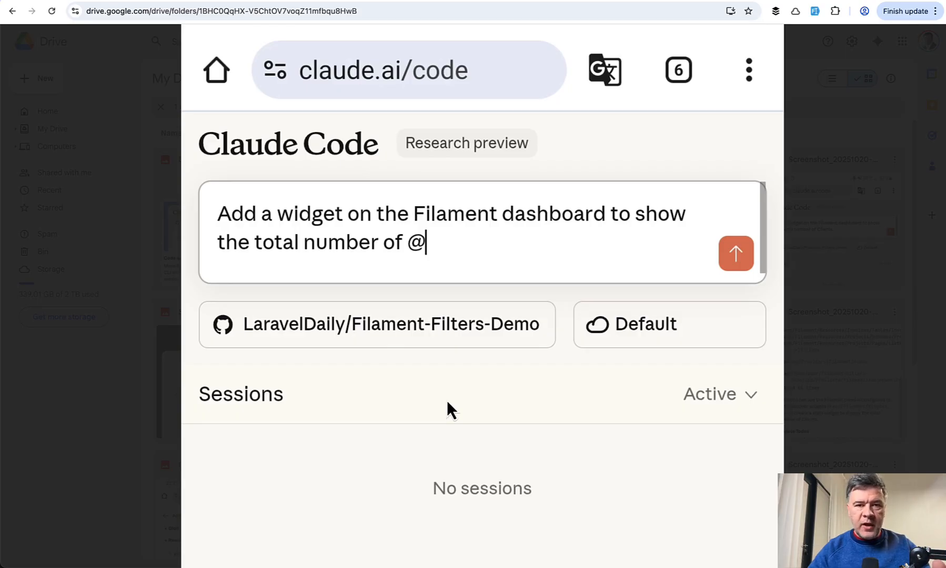
mouse_move(504, 287)
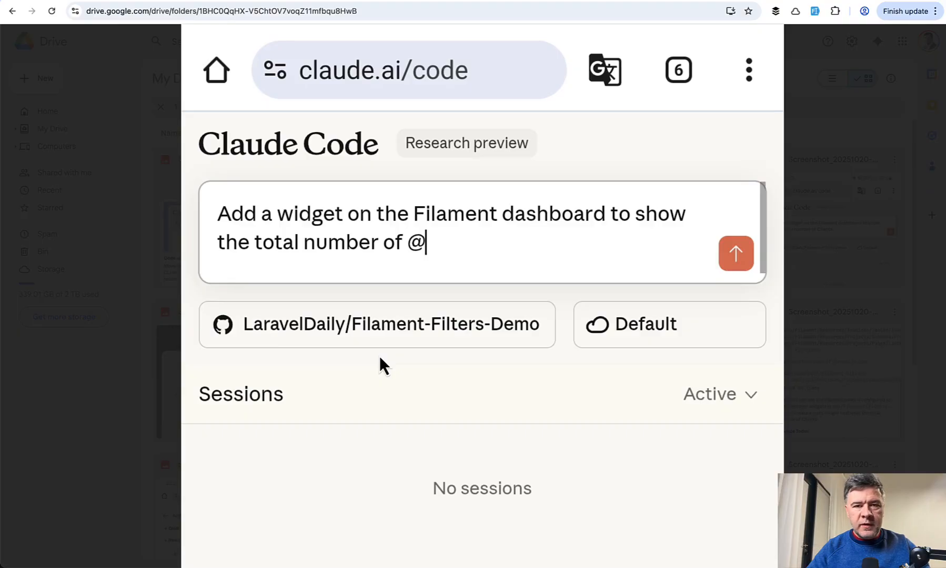
mouse_move(435, 344)
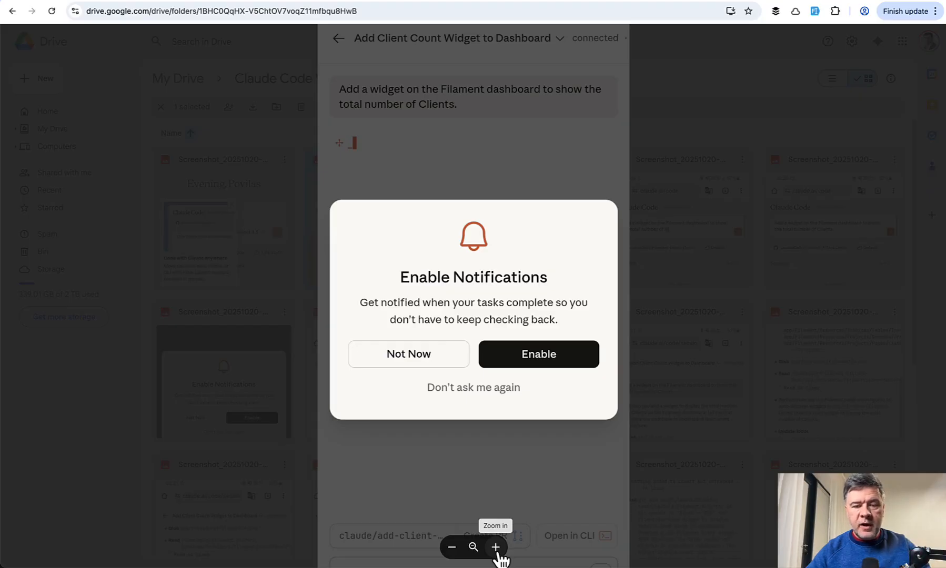
Step: Magnify the screenshot of the Client count widget session log for easier reading
left_click(408, 354)
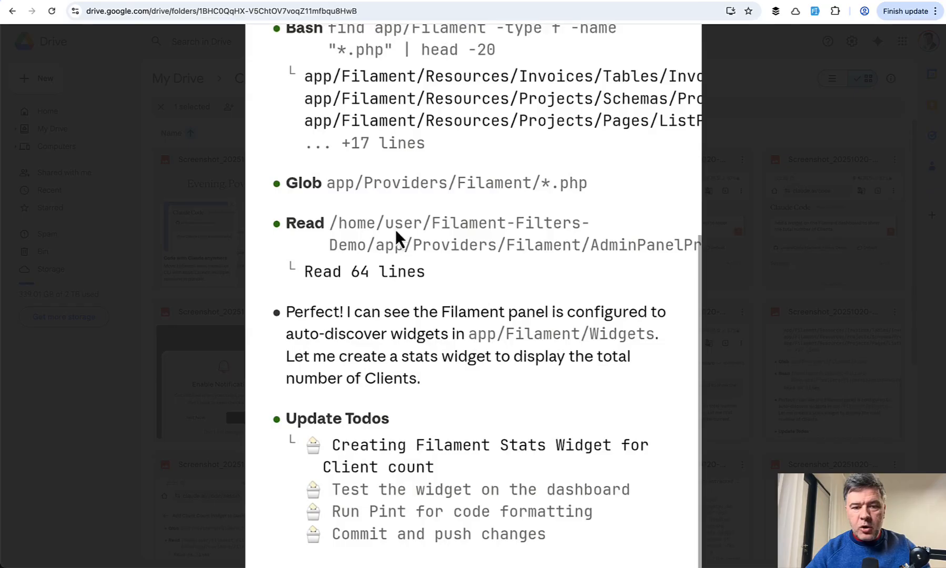
mouse_move(338, 241)
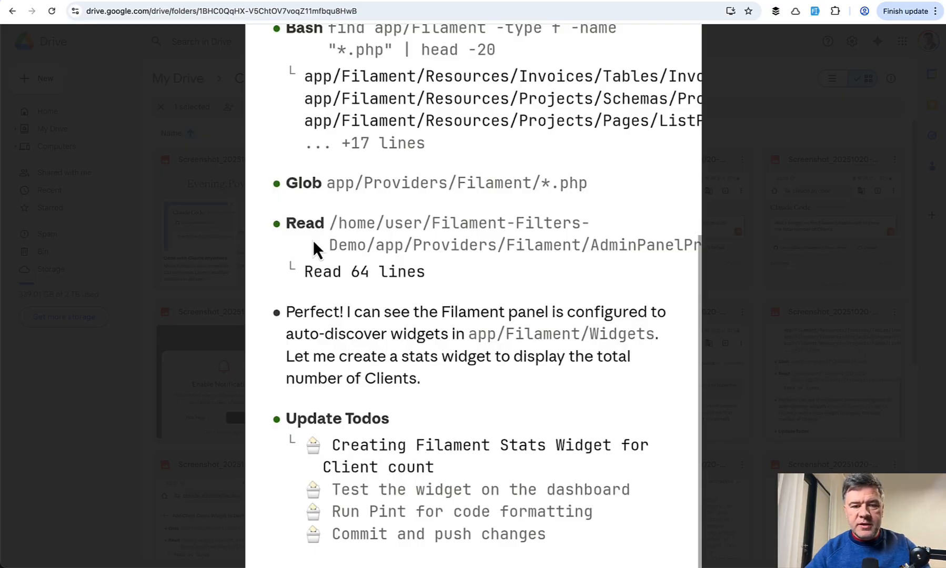
mouse_move(464, 286)
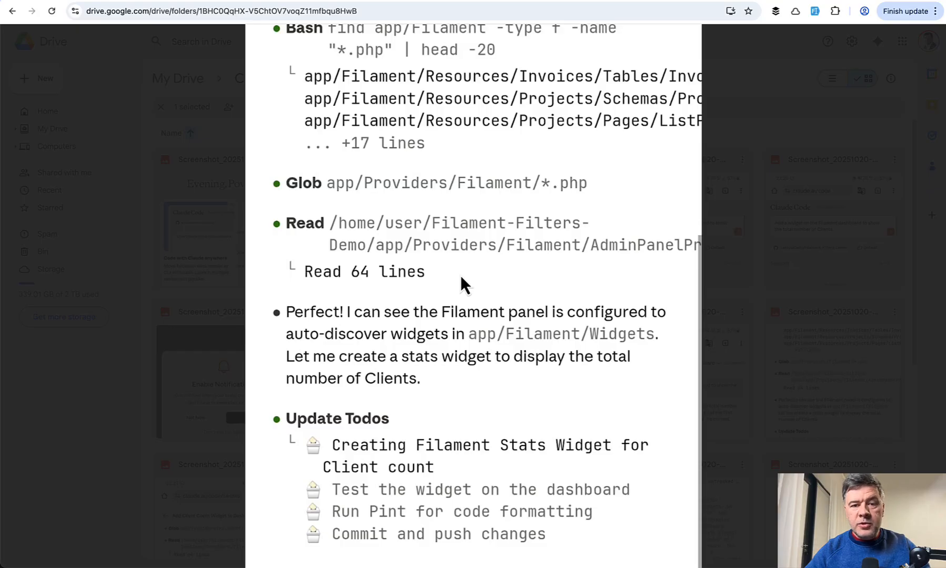
mouse_move(417, 252)
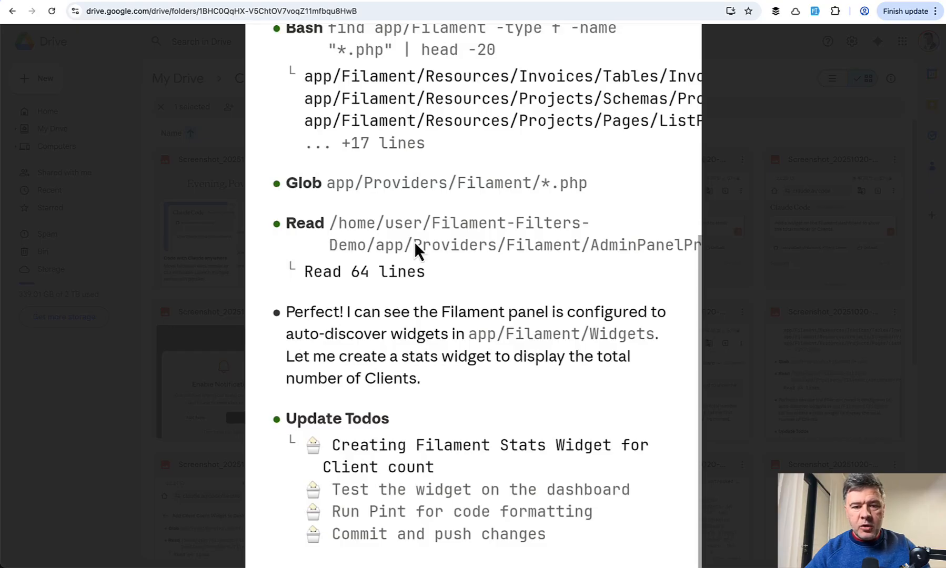
mouse_move(410, 232)
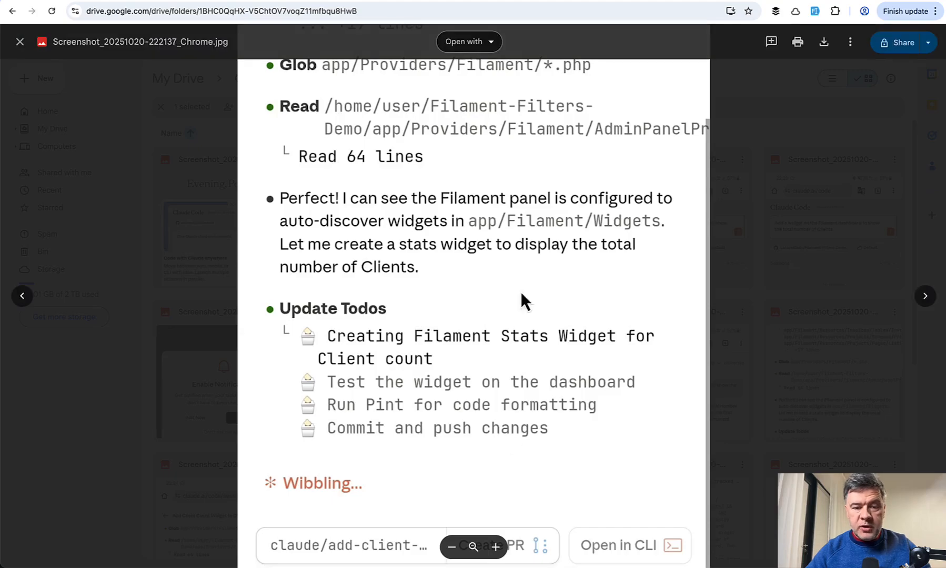
mouse_move(622, 464)
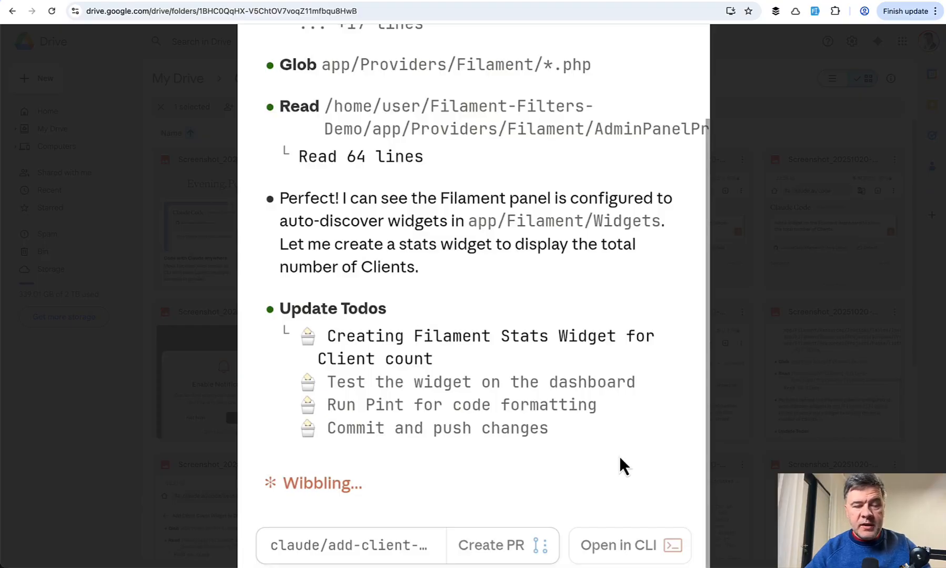
Step: Scroll through the screenshots showing the ClientsOverview widget file written and testing begun
scroll("down", 3)
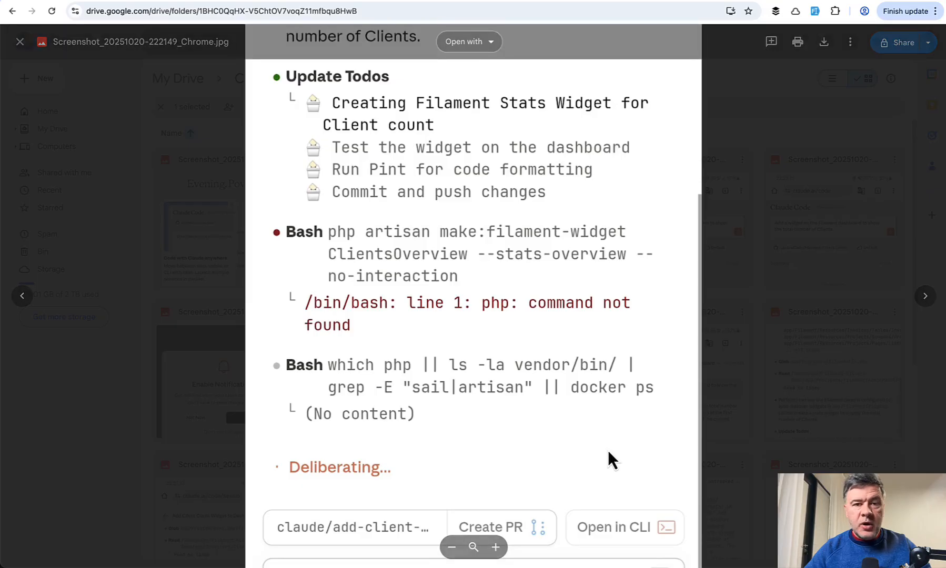
mouse_move(449, 254)
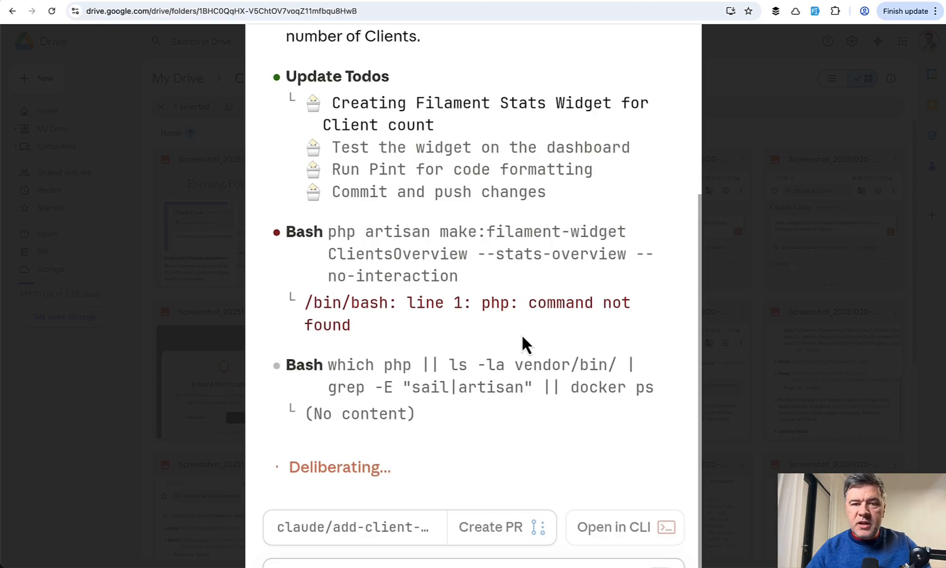
mouse_move(531, 320)
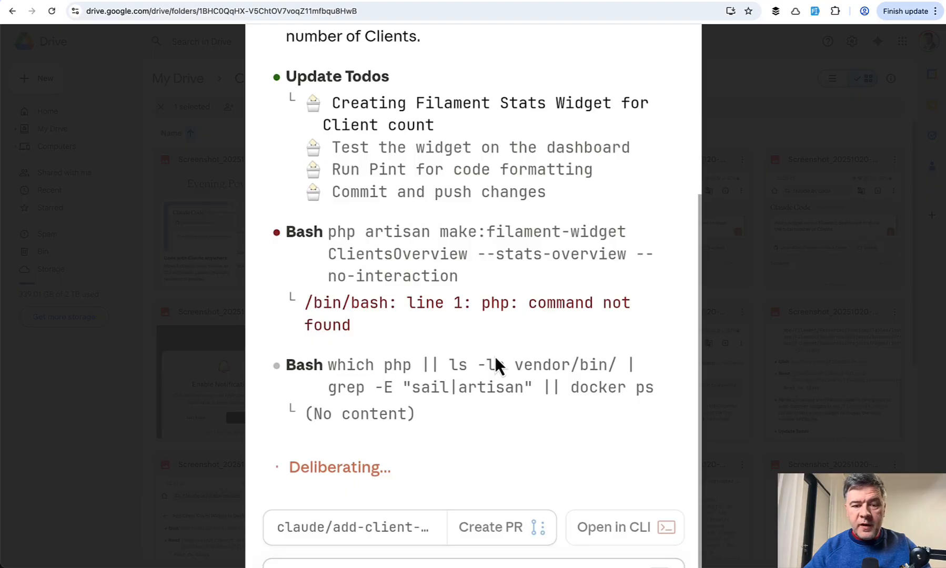
mouse_move(461, 367)
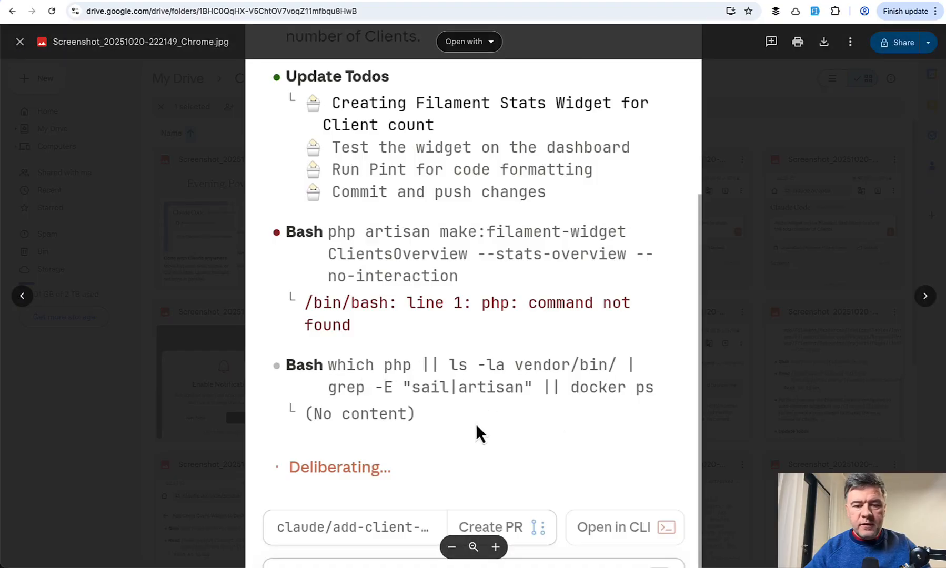
mouse_move(486, 425)
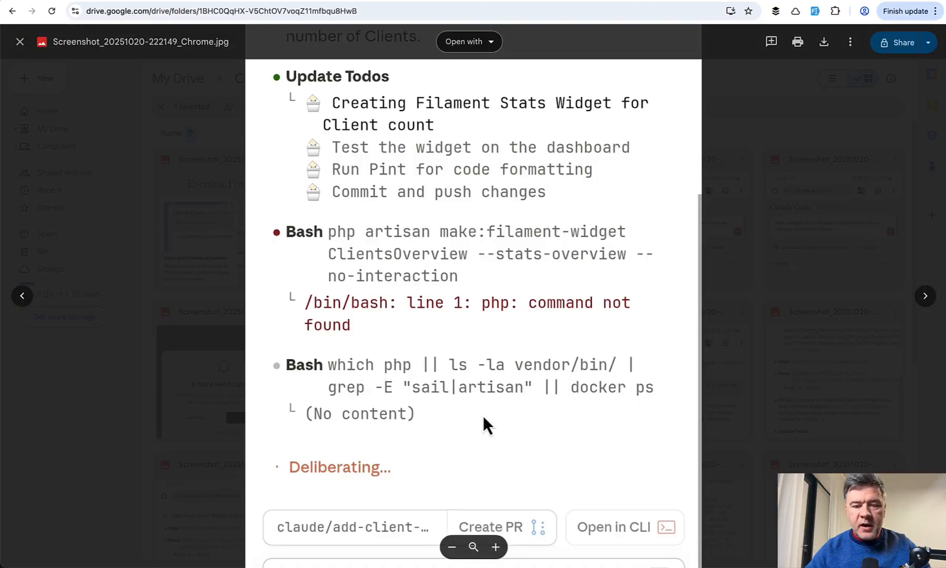
scroll("down", 3)
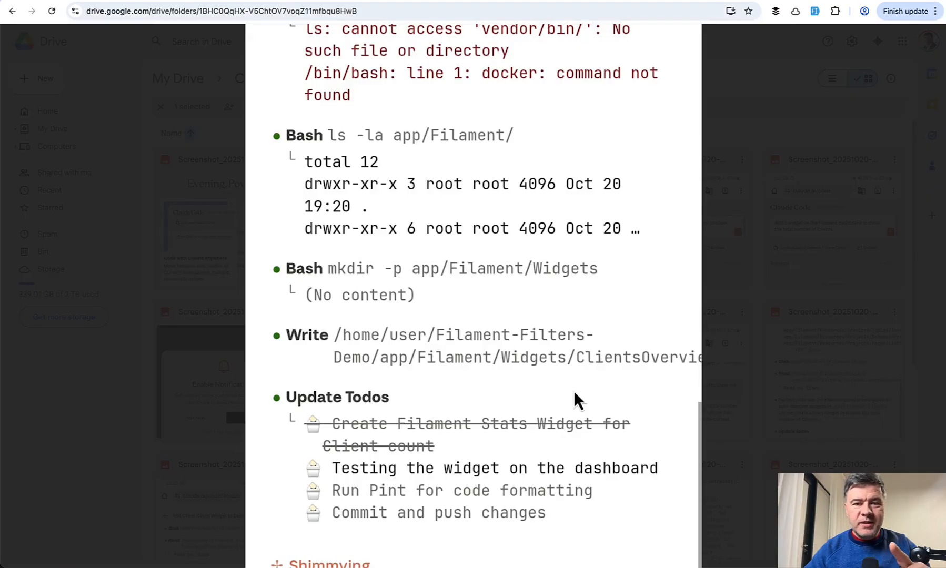
mouse_move(512, 357)
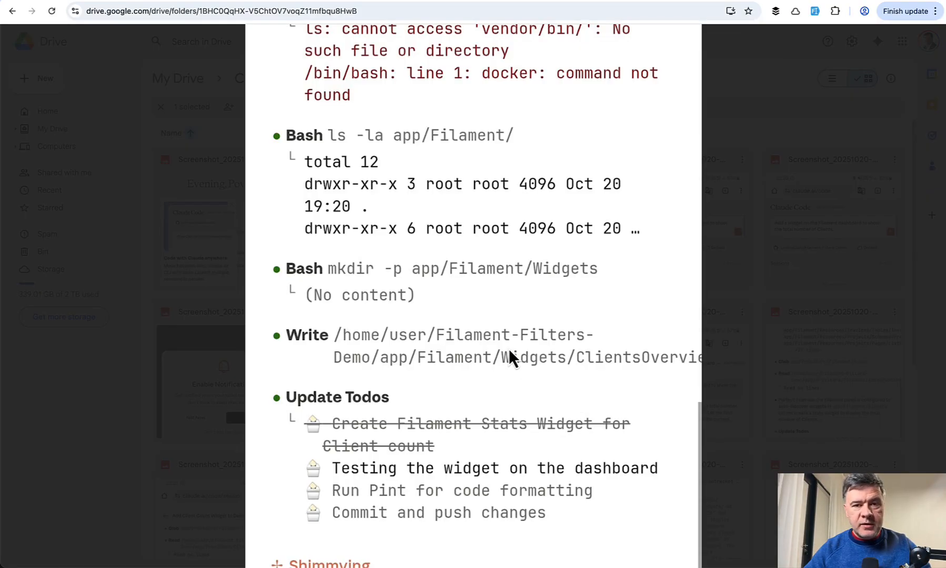
Step: Scroll through the screenshots of git status, commit and push for the widget branch
scroll("down", 3)
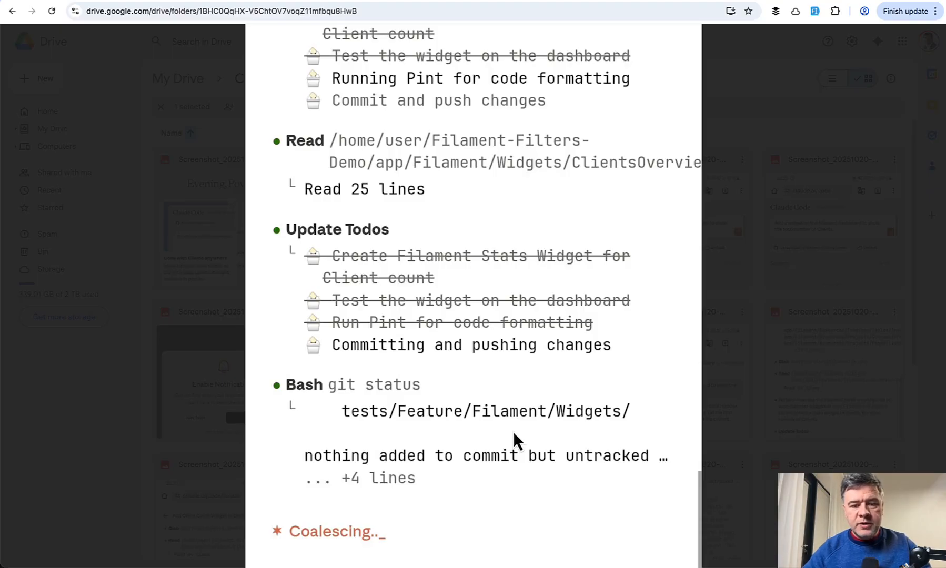
scroll("down", 3)
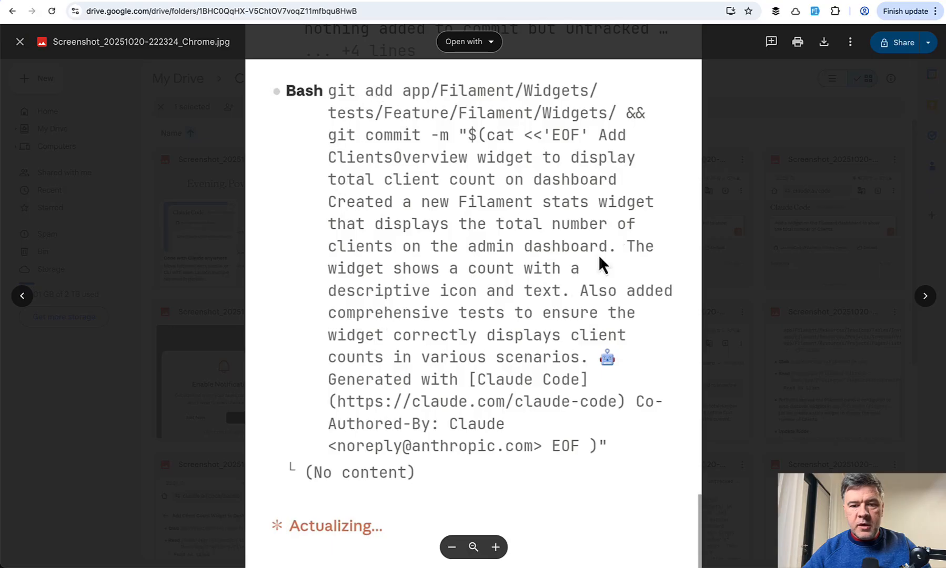
mouse_move(401, 464)
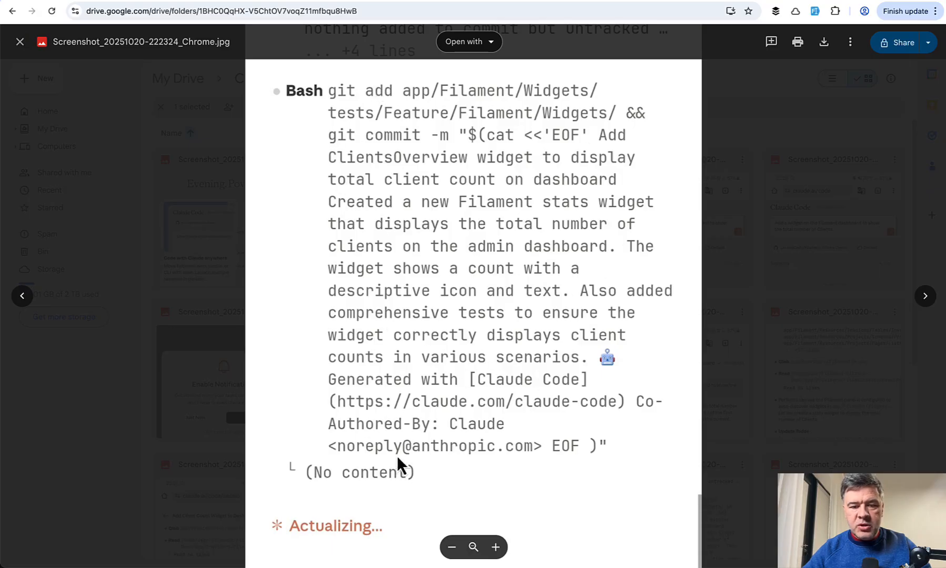
mouse_move(561, 422)
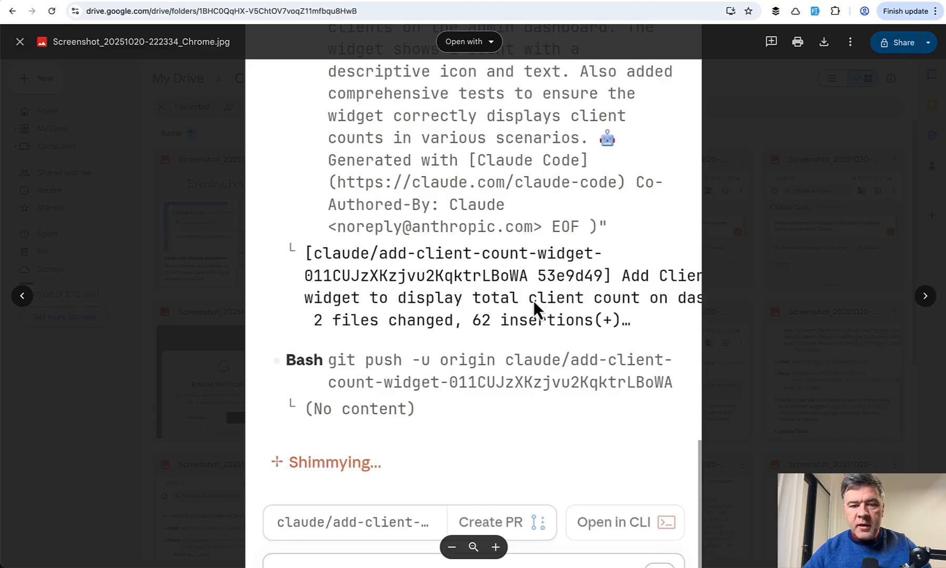
mouse_move(498, 373)
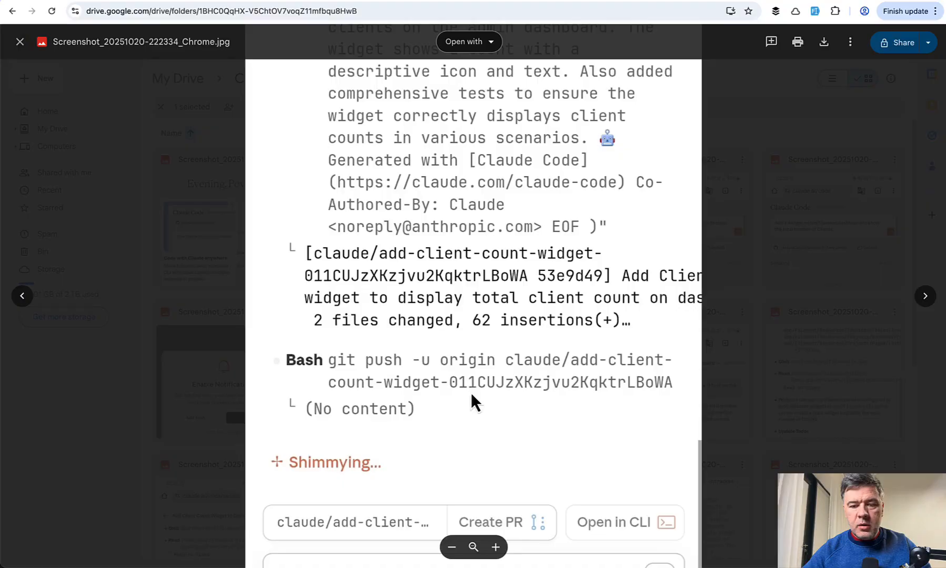
mouse_move(540, 386)
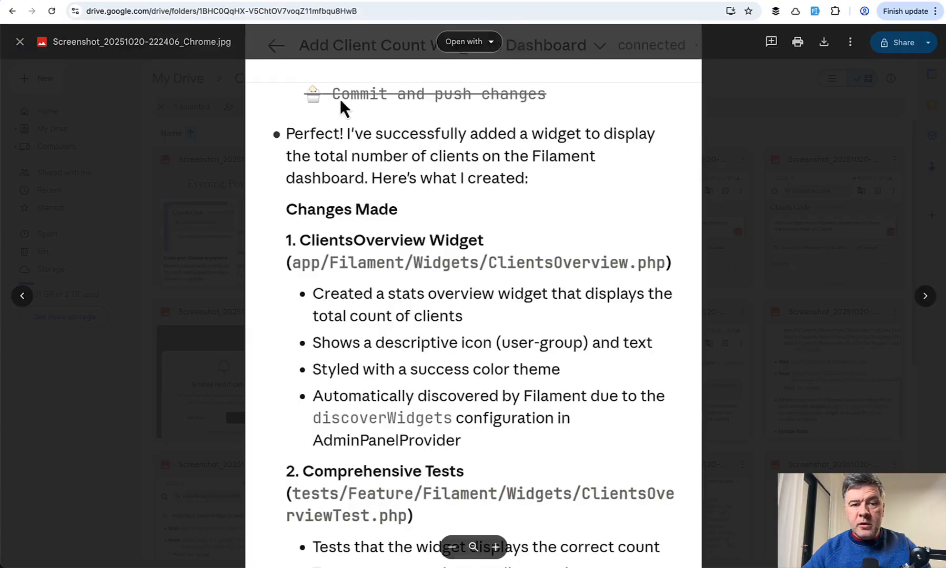
mouse_move(560, 251)
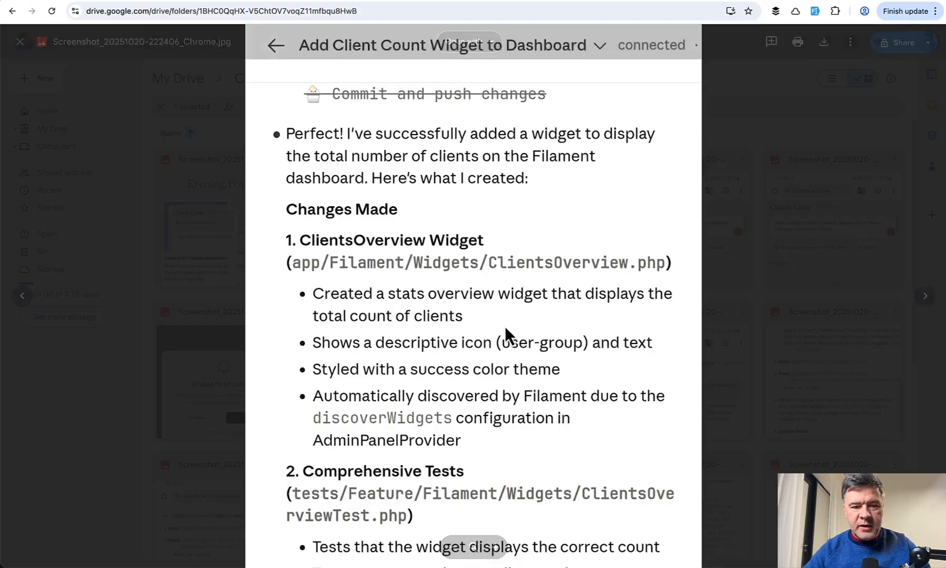
Step: Read Claude's summary down to the Next Steps section, then move to the pull-request screenshot
scroll("down", 3)
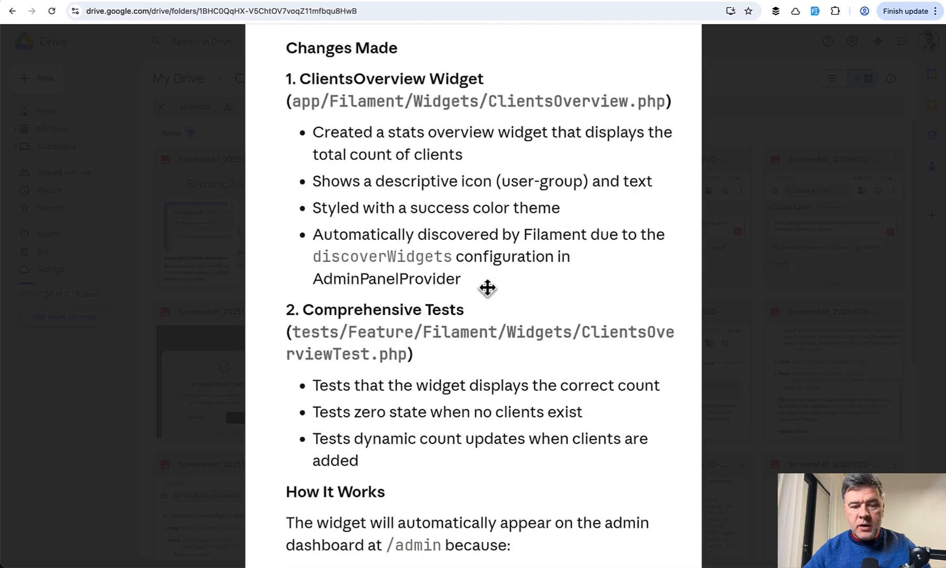
scroll("down", 3)
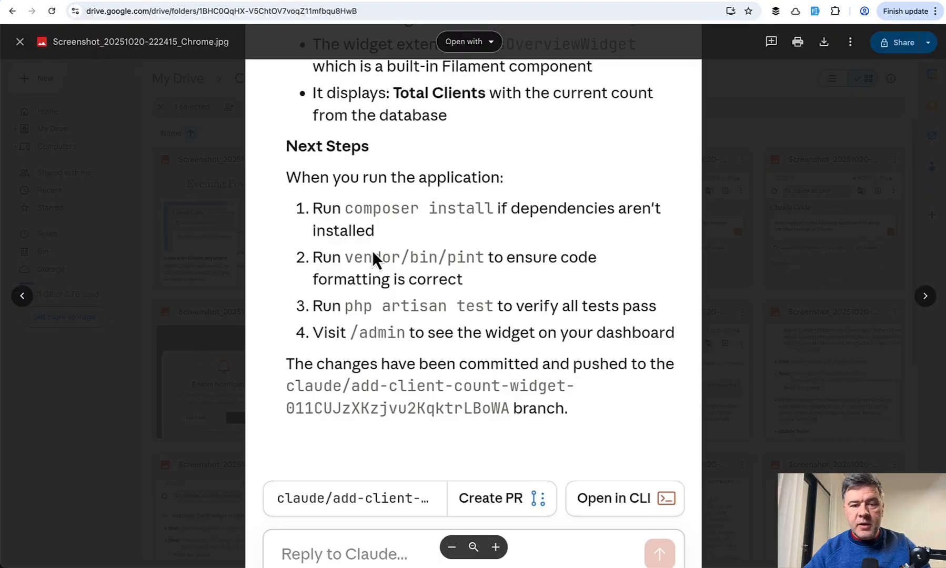
mouse_move(495, 281)
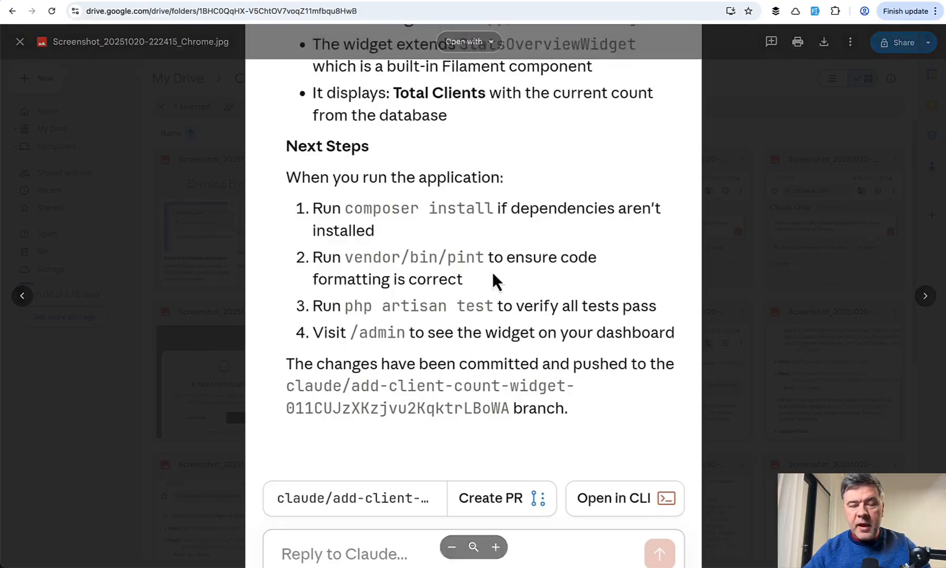
mouse_move(555, 311)
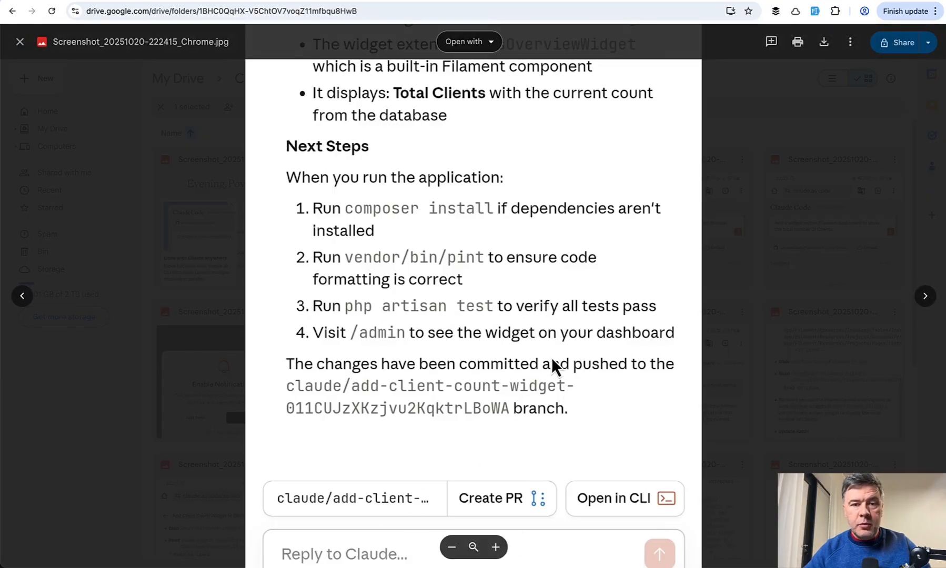
left_click(489, 498)
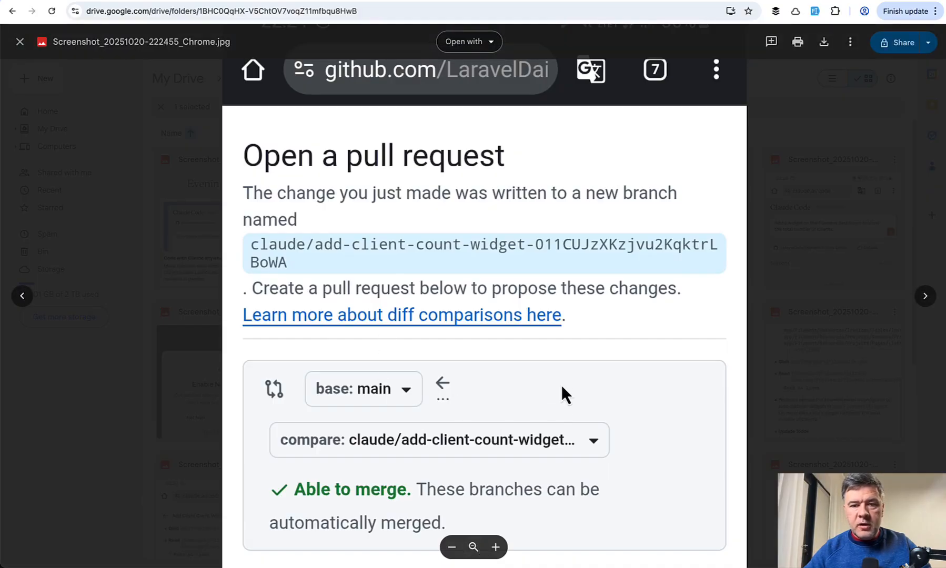
Step: Scroll the GitHub pull request screenshot for the pushed widget branch
scroll("down", 3)
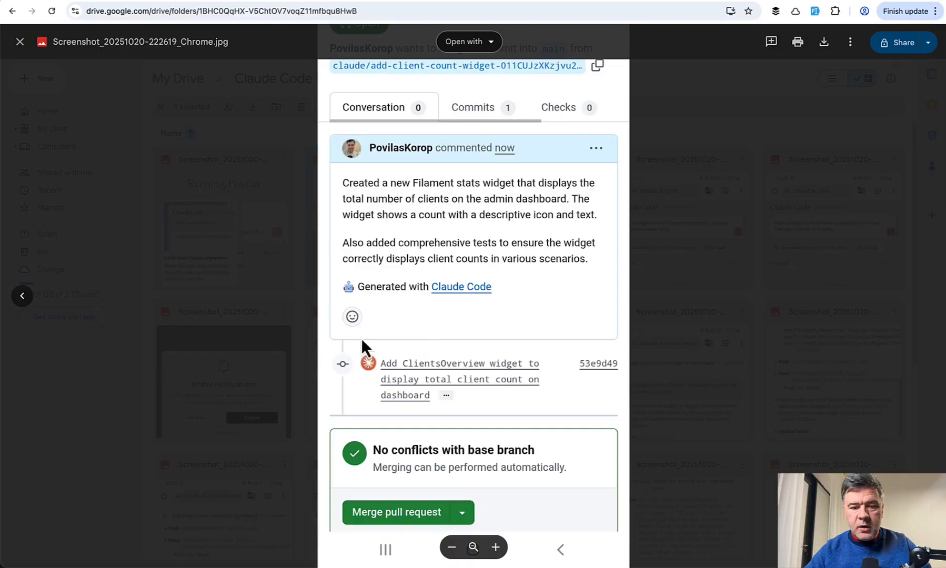
mouse_move(531, 349)
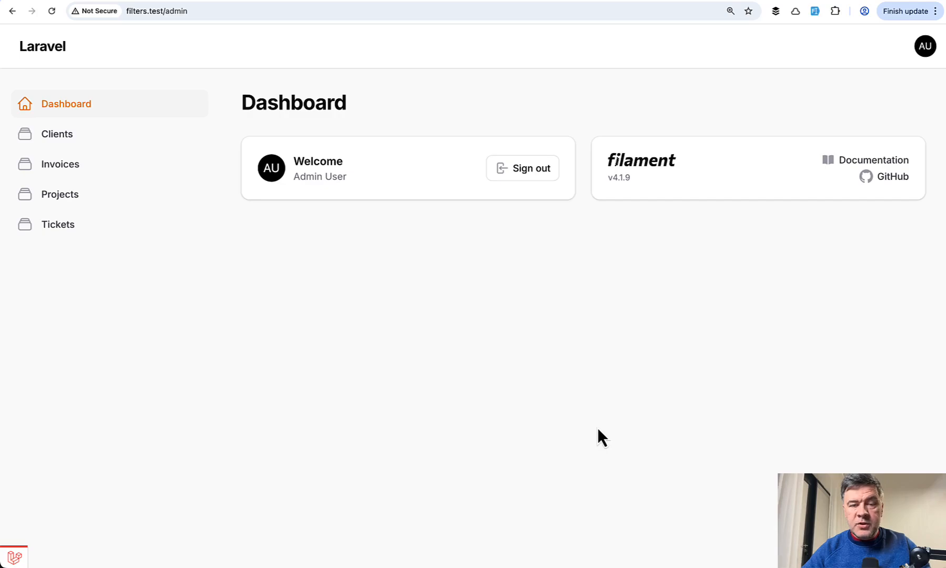
left_click(56, 134)
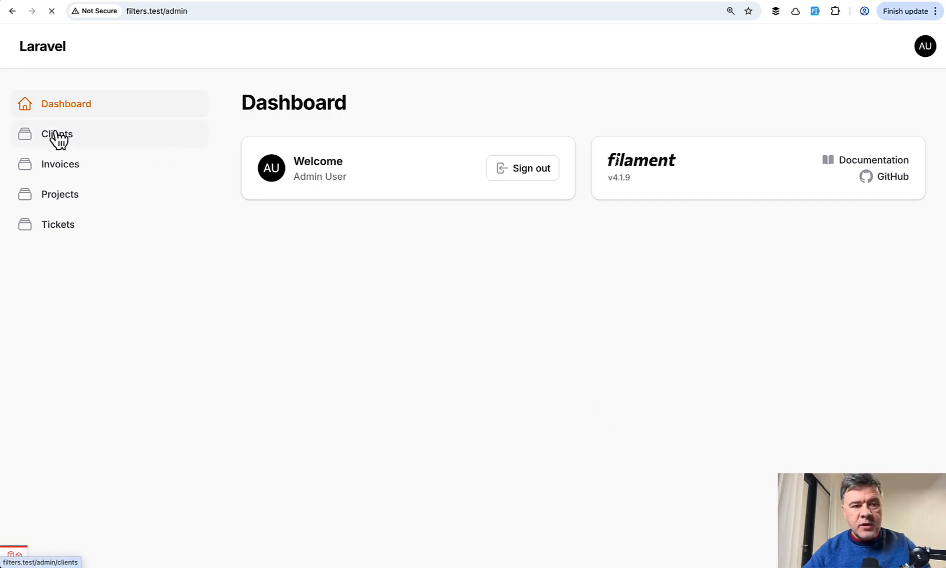
left_click(57, 133)
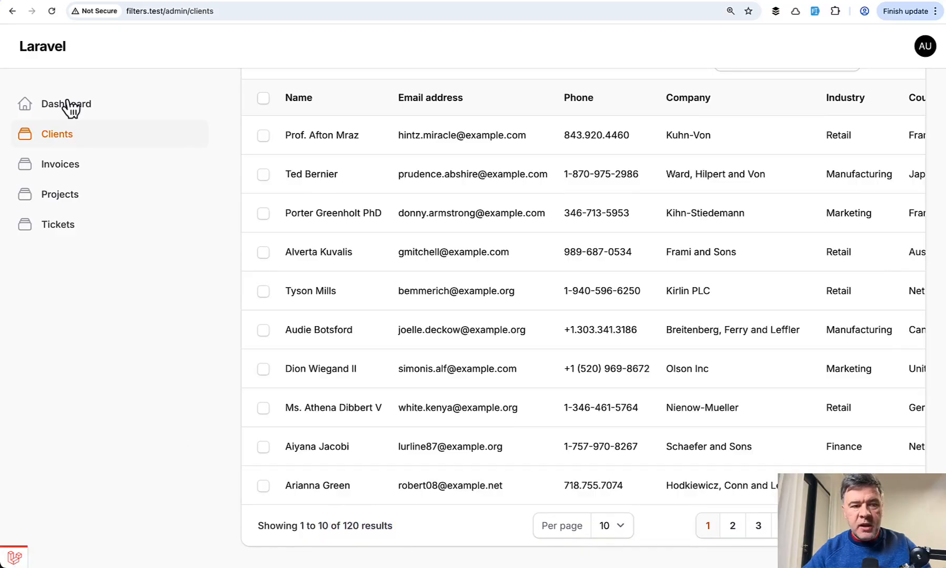
left_click(66, 103)
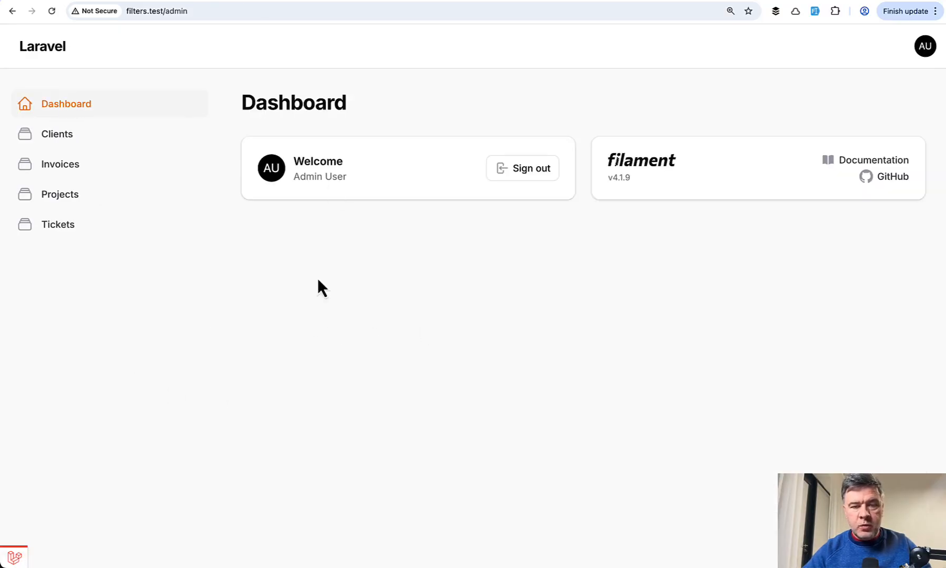
mouse_move(418, 364)
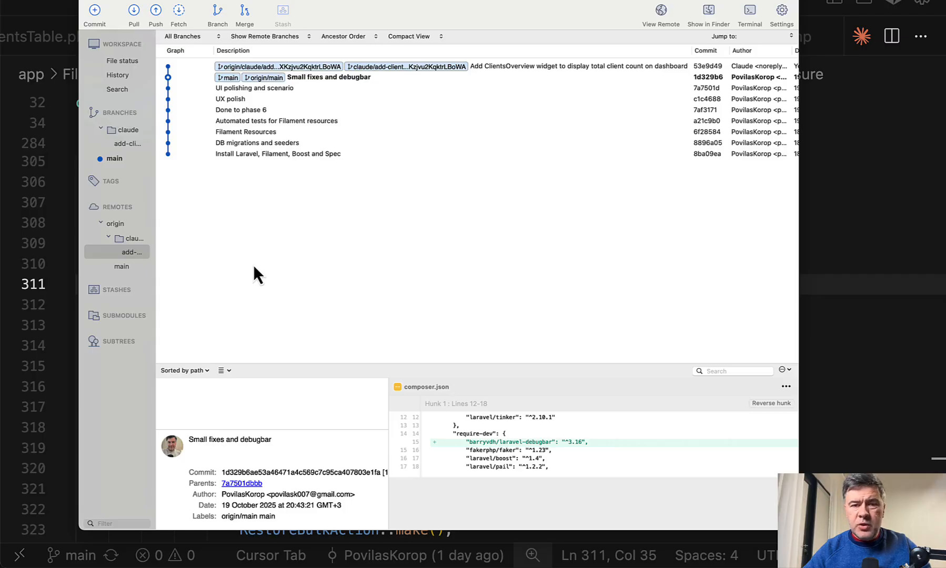
mouse_move(207, 228)
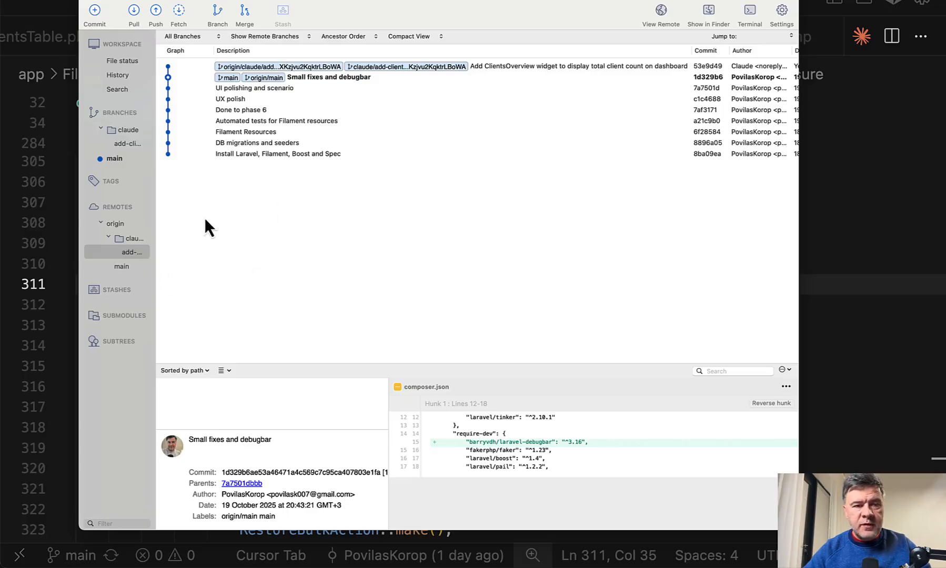
mouse_move(201, 77)
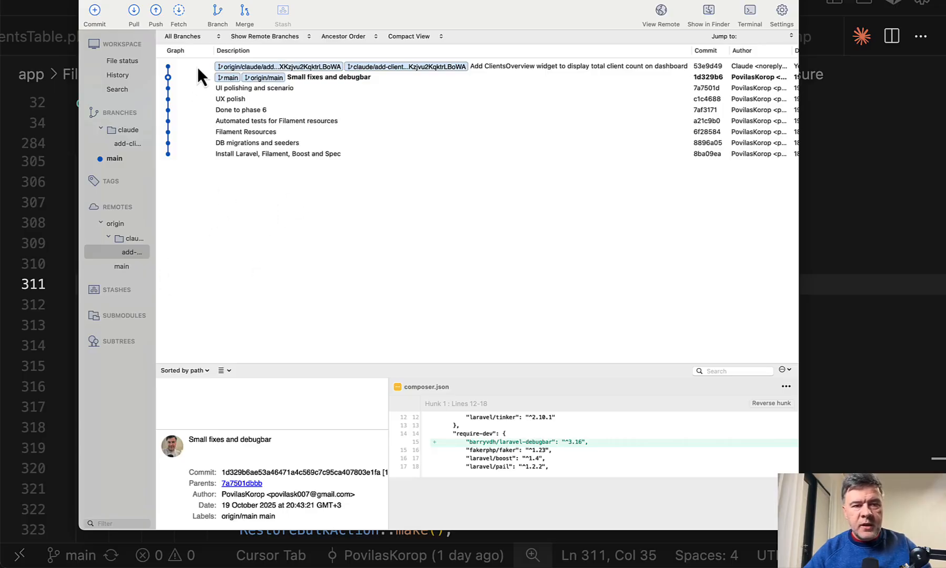
Step: Check out the claude/add-client-count-widget branch in Sourcetree
left_click(422, 66)
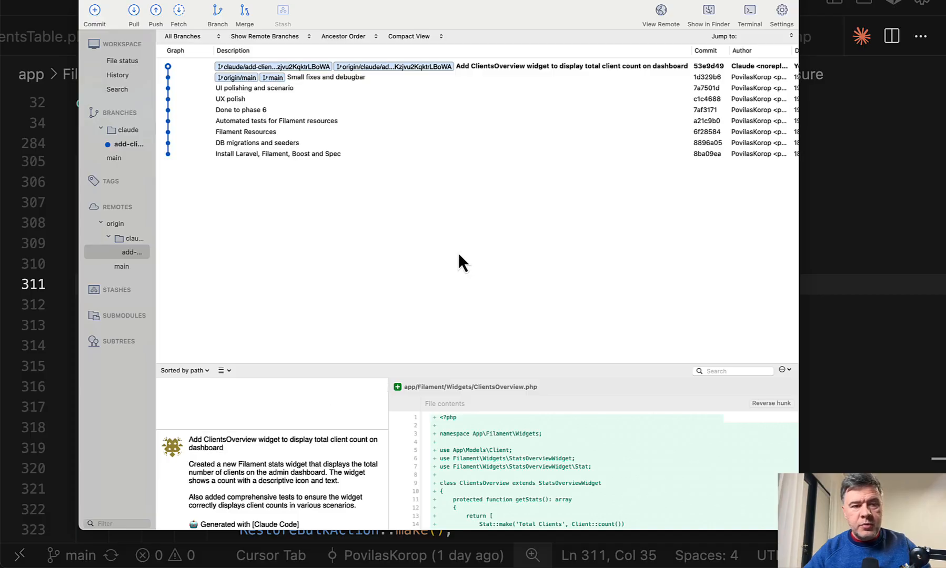
left_click(422, 65)
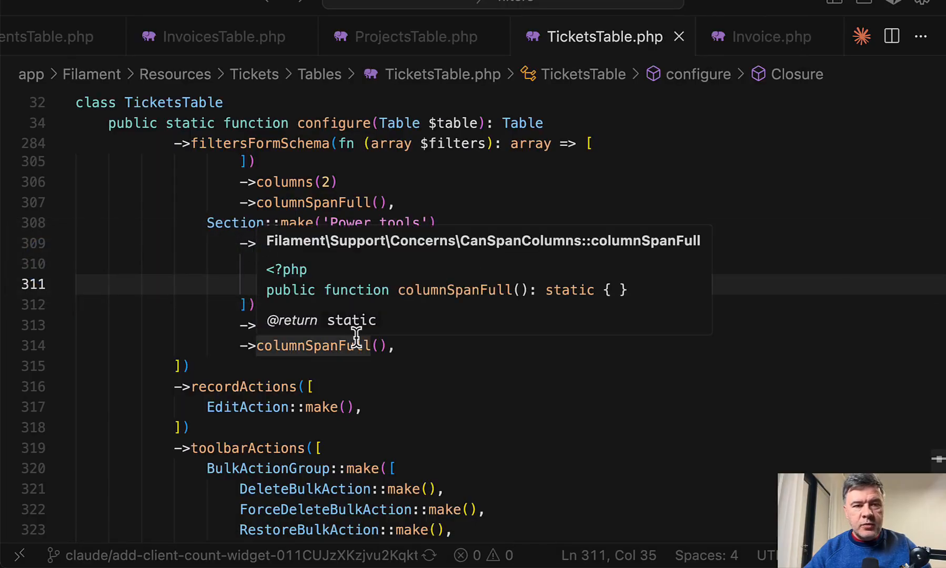
Step: Review the ClientsOverview widget file and its ClientsOverviewTest feature test in Cursor
left_click(741, 36)
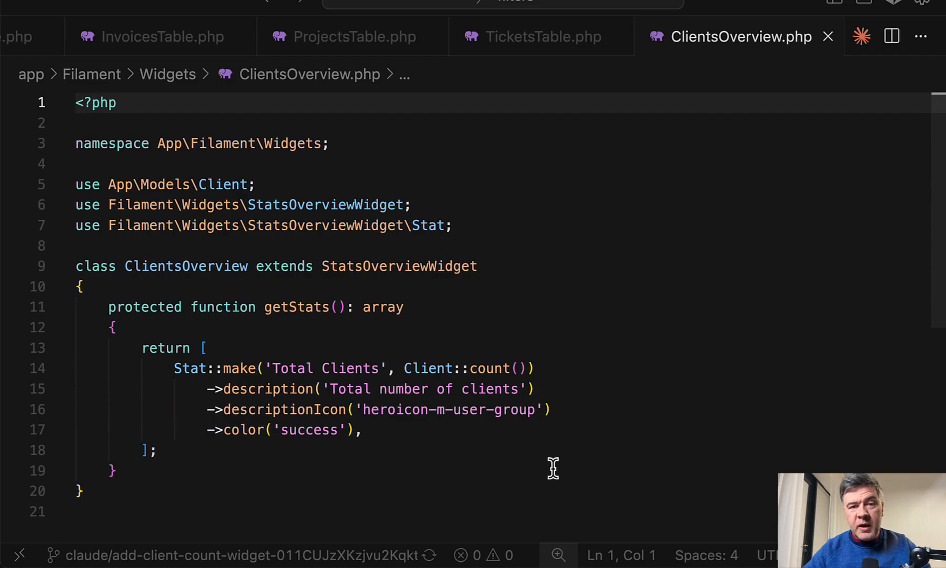
mouse_move(305, 438)
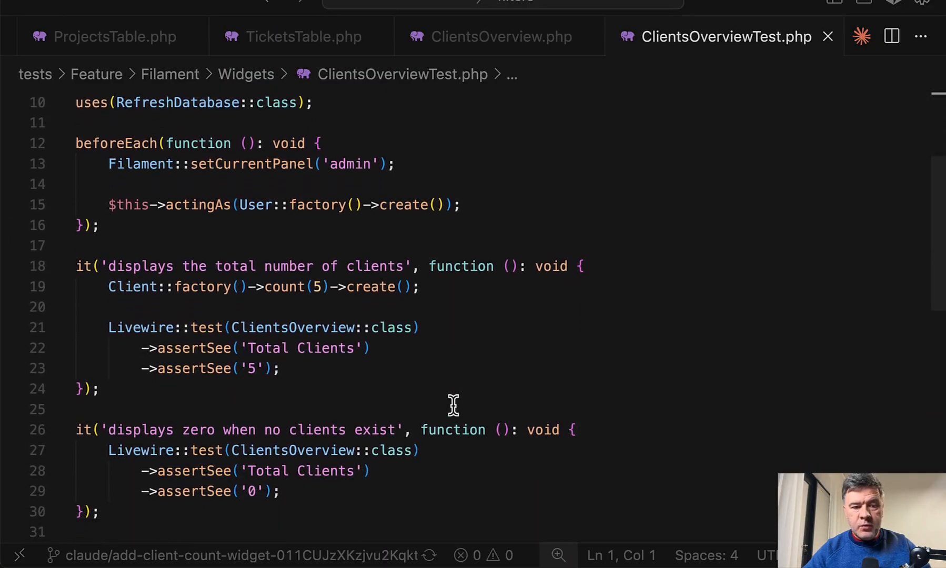
scroll("down", 3)
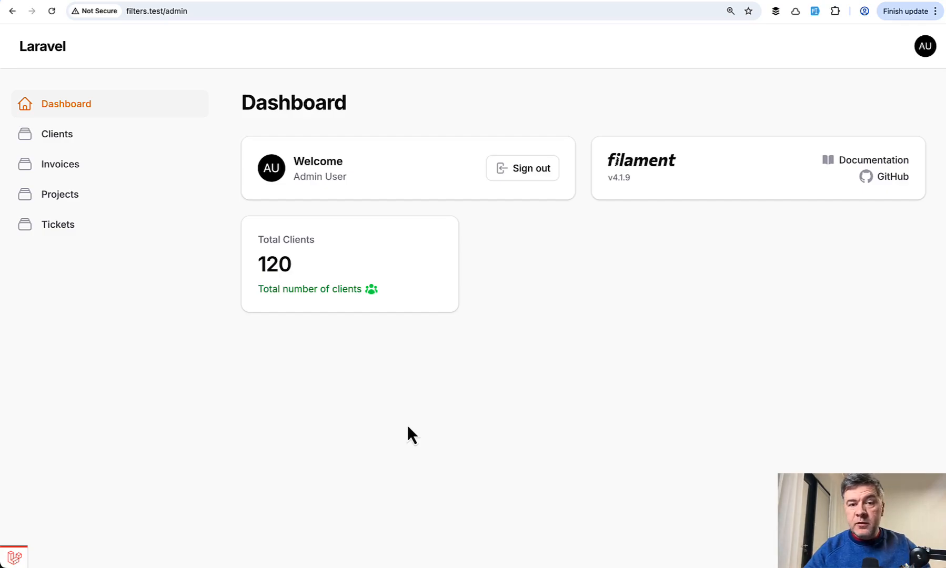
mouse_move(632, 312)
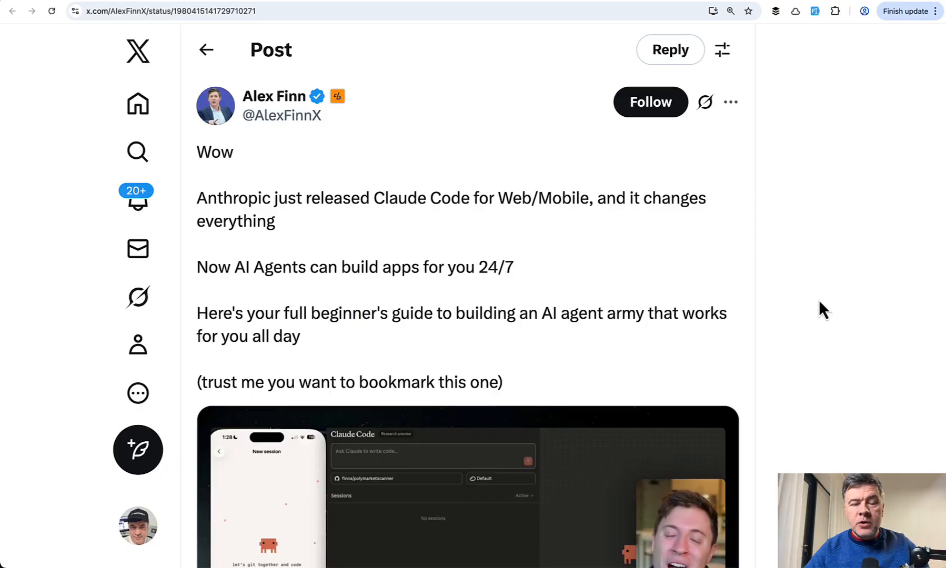
mouse_move(401, 234)
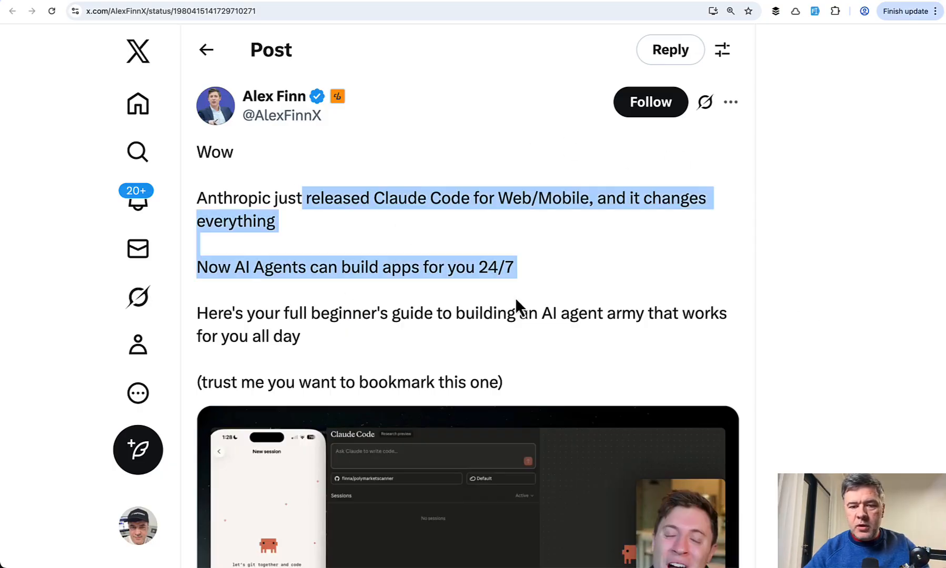
Step: Clear the highlight on the X post about Claude Code for Web/Mobile building apps 24/7
left_click(565, 288)
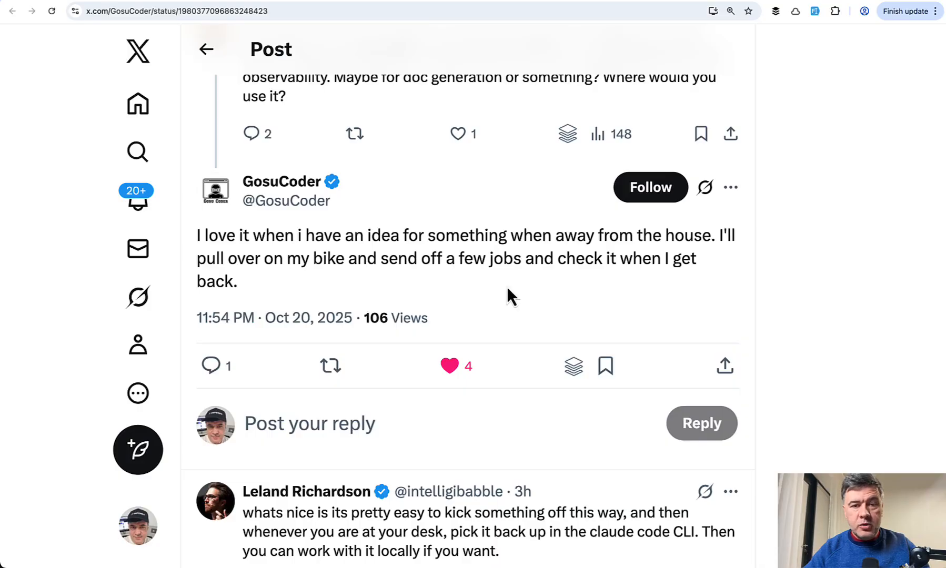
mouse_move(473, 289)
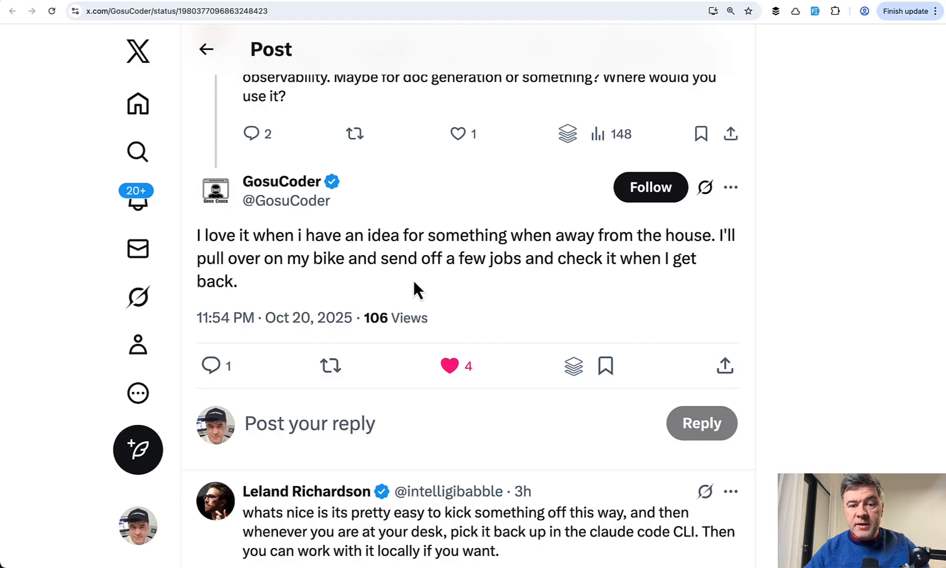
mouse_move(528, 254)
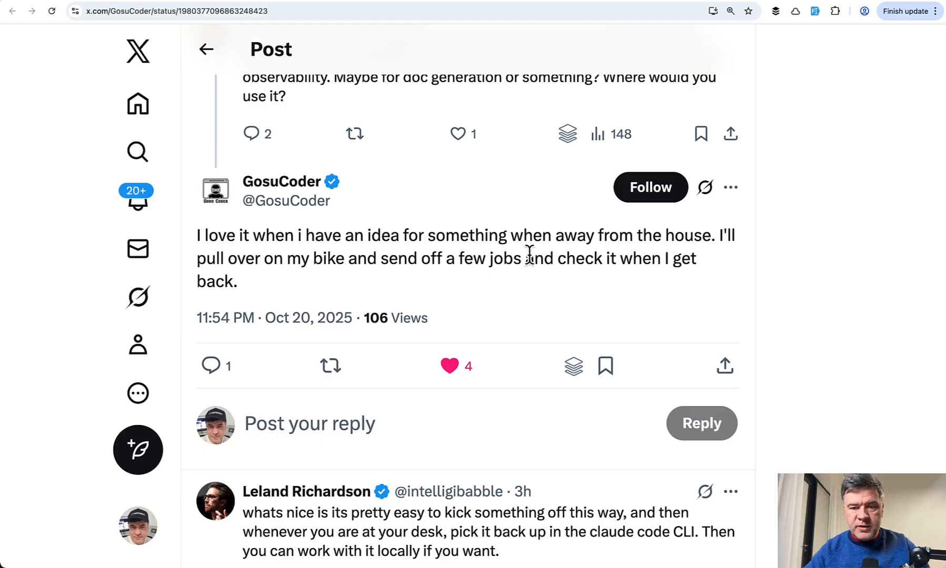
Step: Highlight GosuCoder's reply about sending off jobs while away and checking them later
left_click_drag(511, 235, 693, 236)
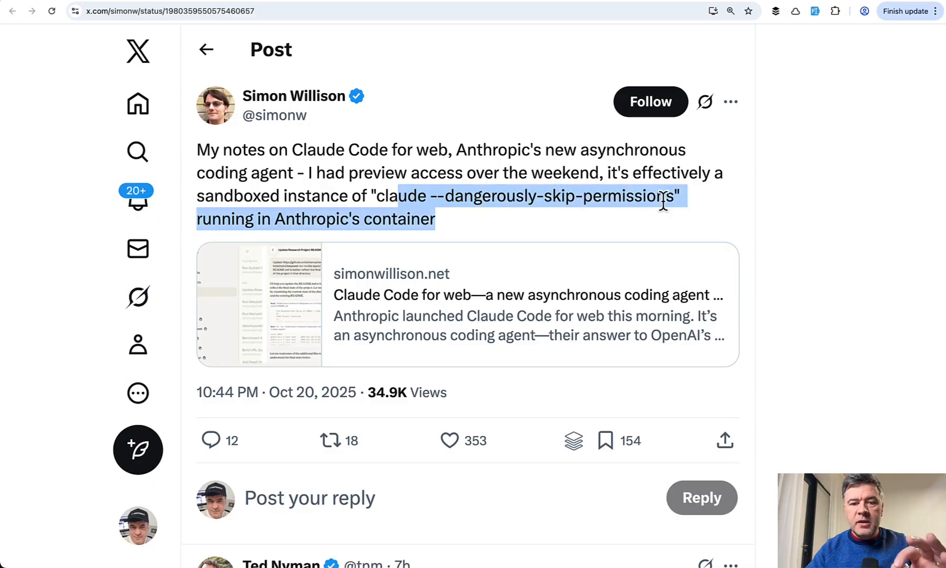
Step: Clear the highlight and scroll Thariq's post to the Claude Code Sandboxing diagram
left_click(853, 262)
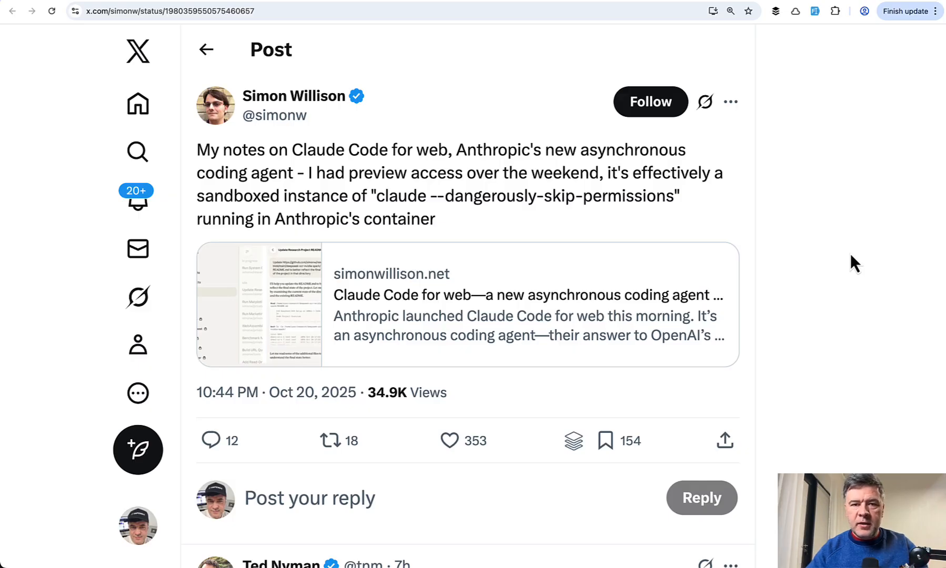
mouse_move(738, 5)
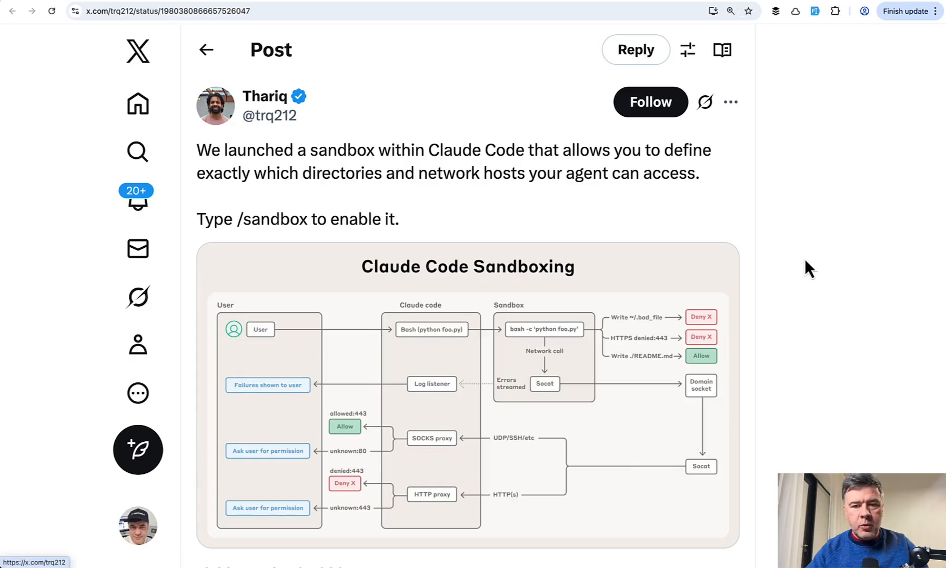
mouse_move(479, 184)
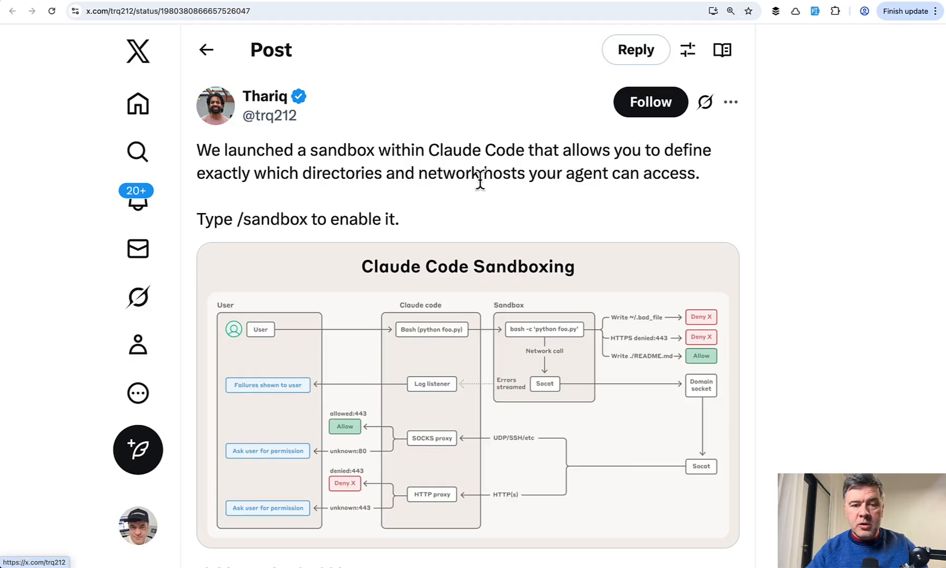
mouse_move(454, 194)
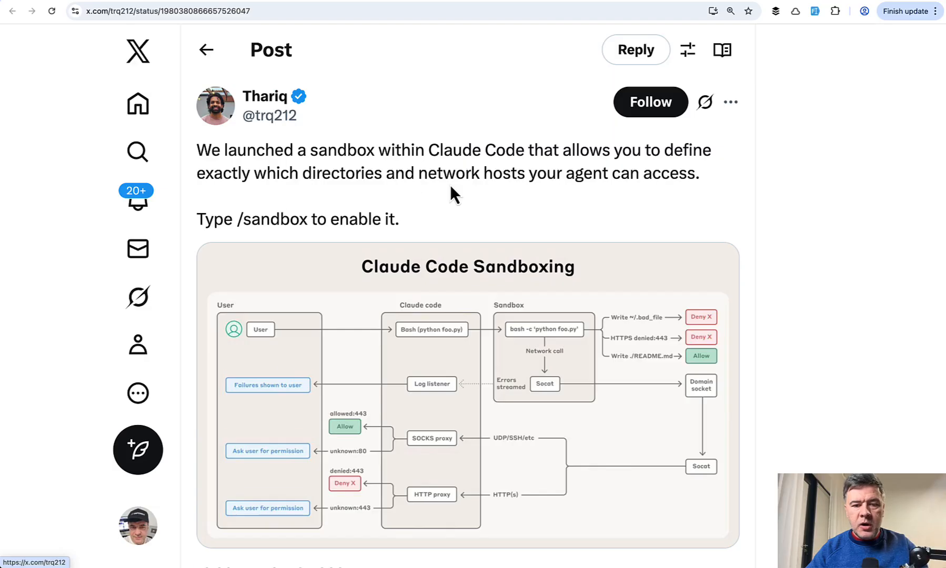
scroll("down", 3)
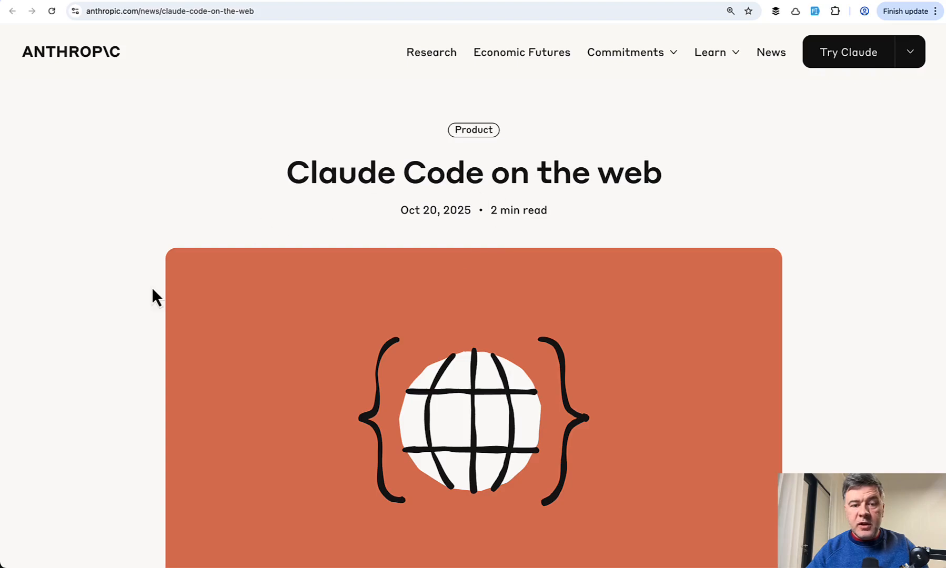
Step: Read down the announcement to the sandbox network notes and Getting started section
scroll("down", 3)
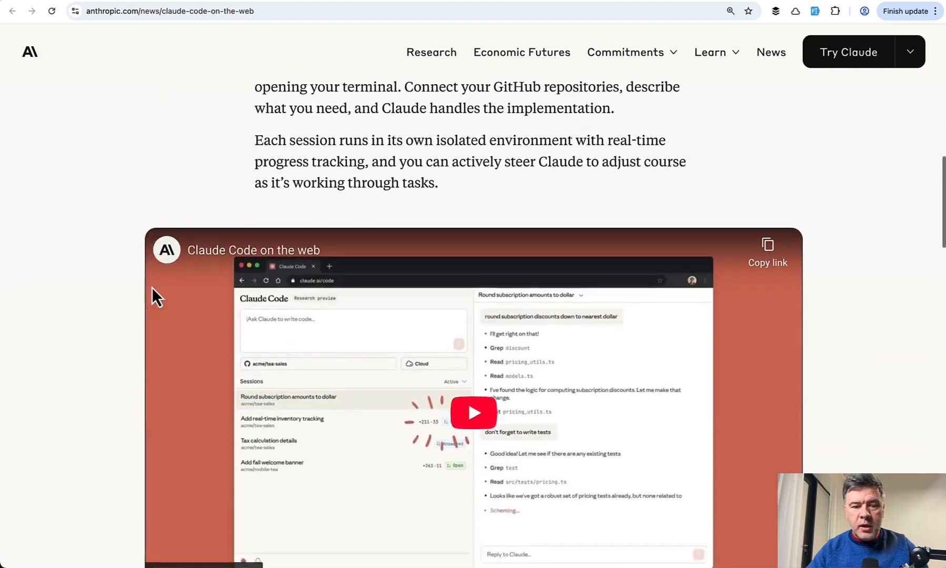
scroll("down", 3)
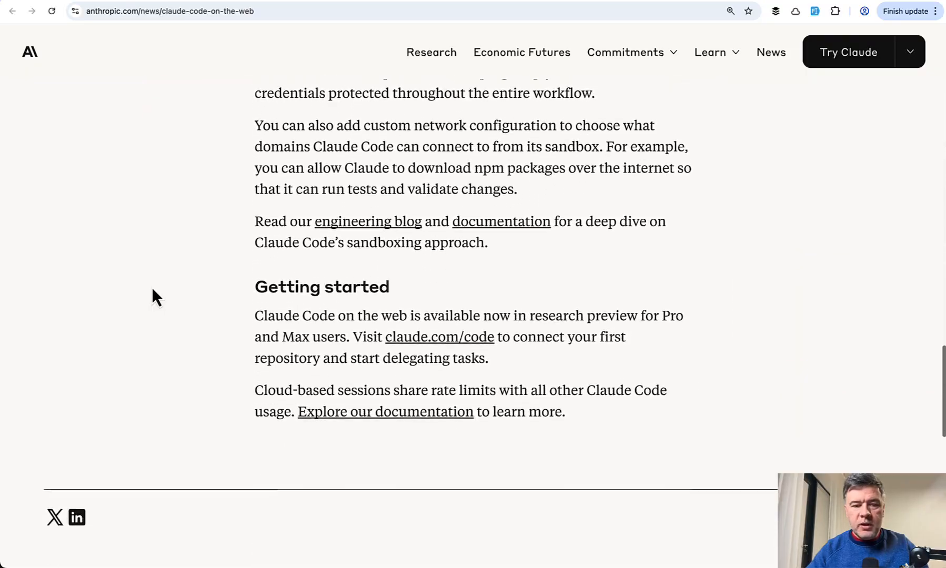
scroll("down", 3)
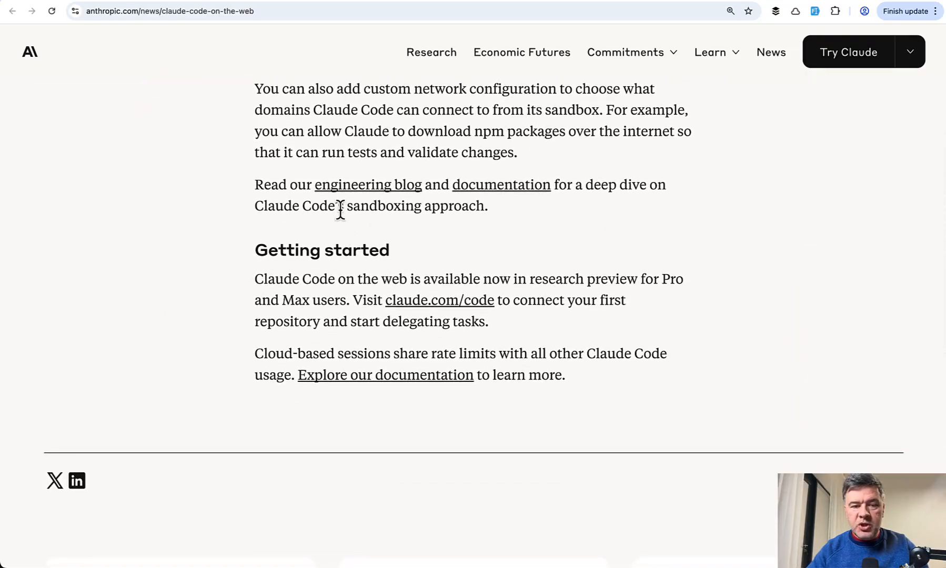
mouse_move(554, 244)
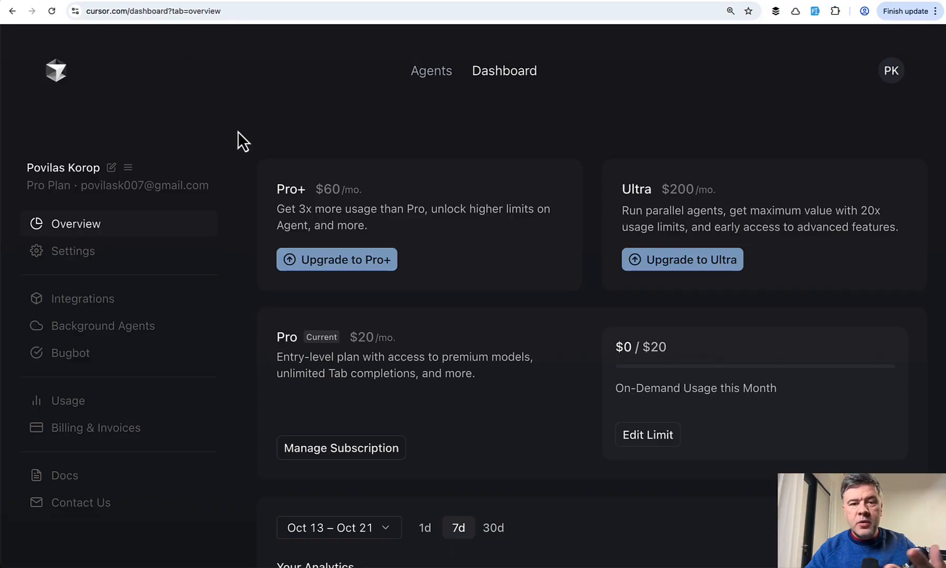
mouse_move(520, 147)
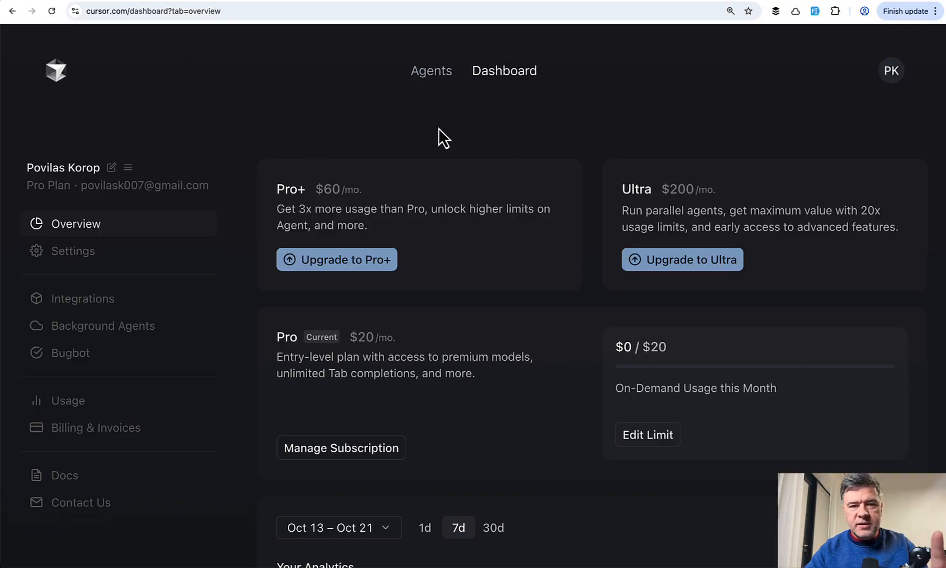
Step: Go to the Agents page and review the GPT-5 model dropdown's available models
left_click(430, 71)
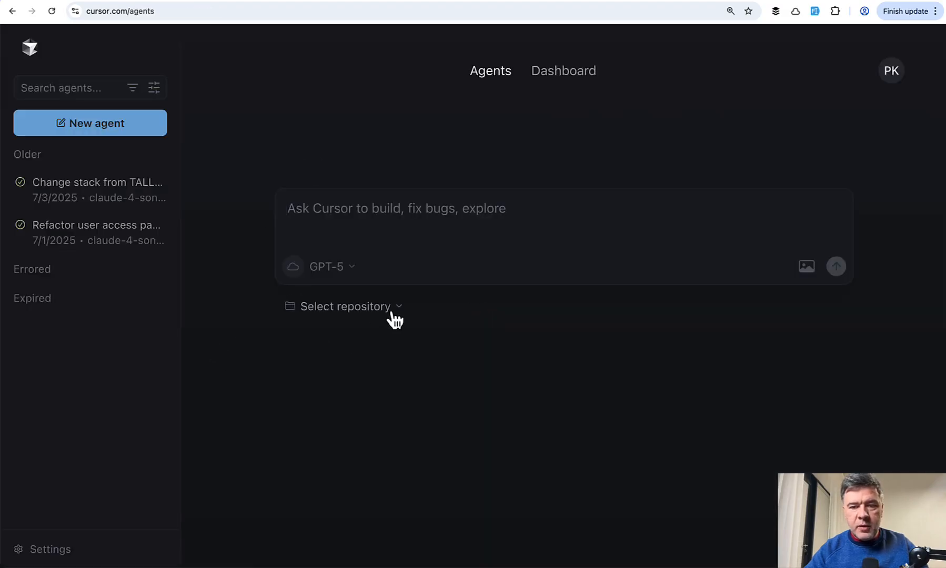
mouse_move(478, 429)
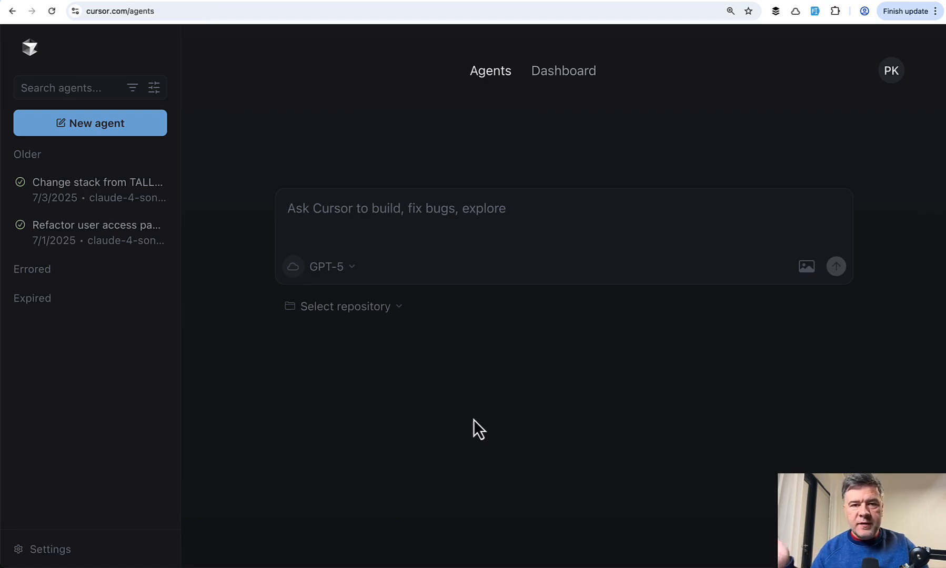
mouse_move(451, 413)
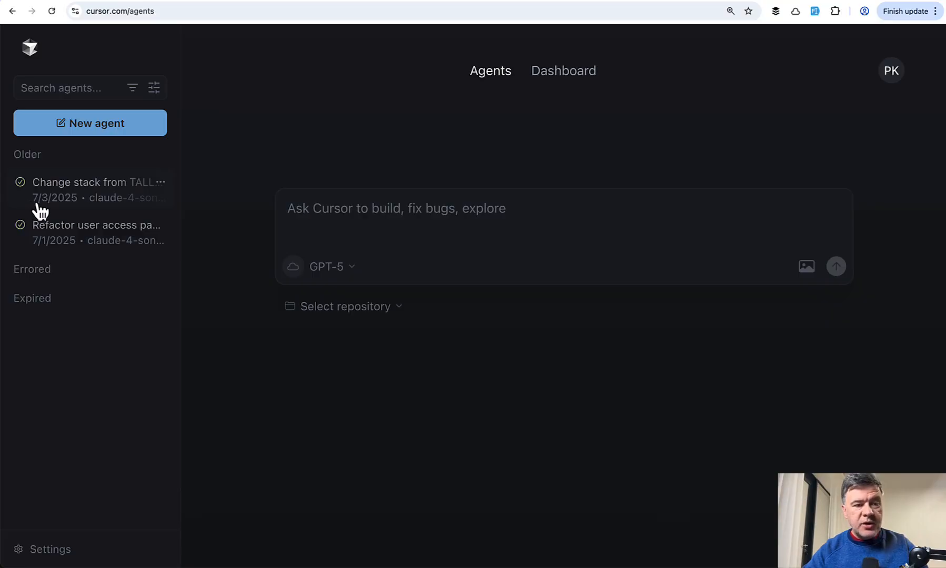
mouse_move(462, 453)
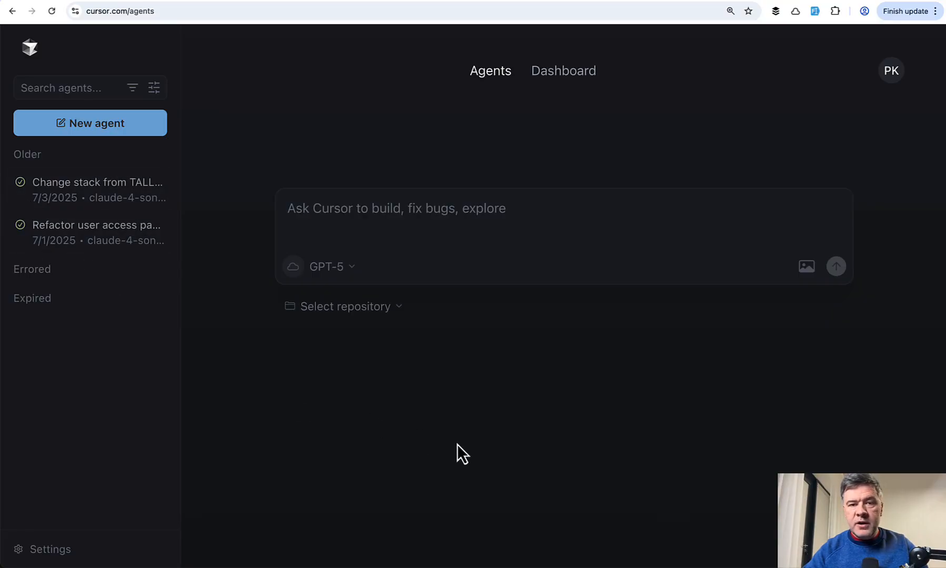
mouse_move(431, 355)
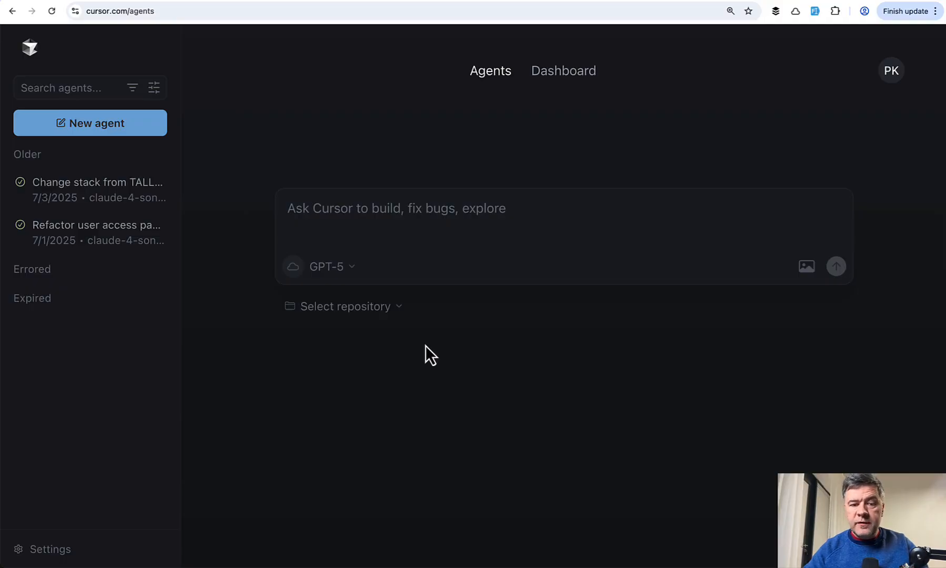
left_click(327, 266)
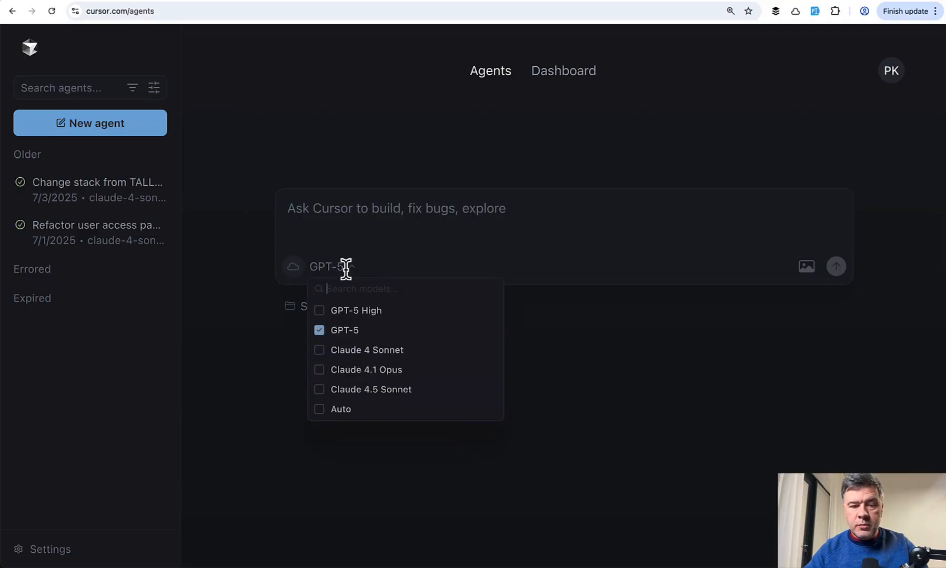
mouse_move(242, 386)
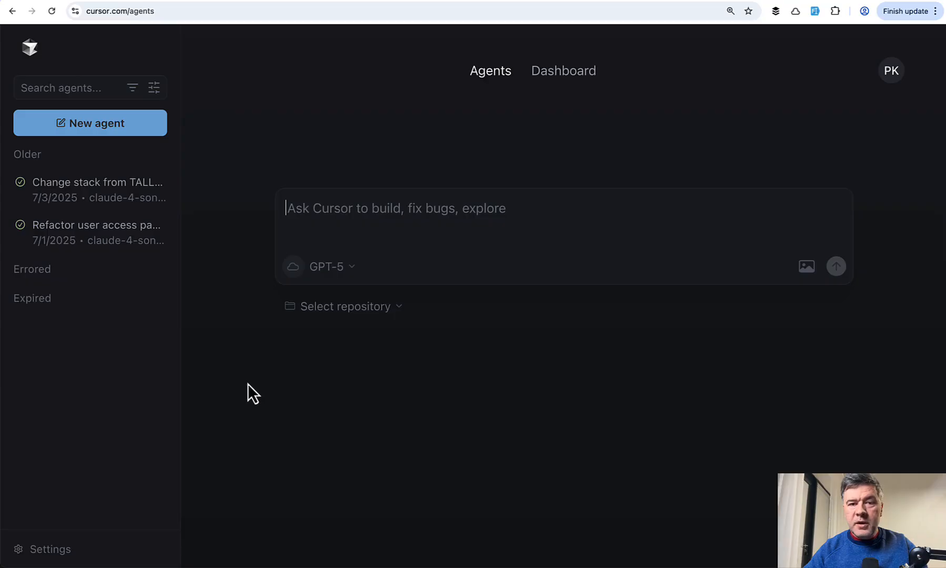
mouse_move(217, 422)
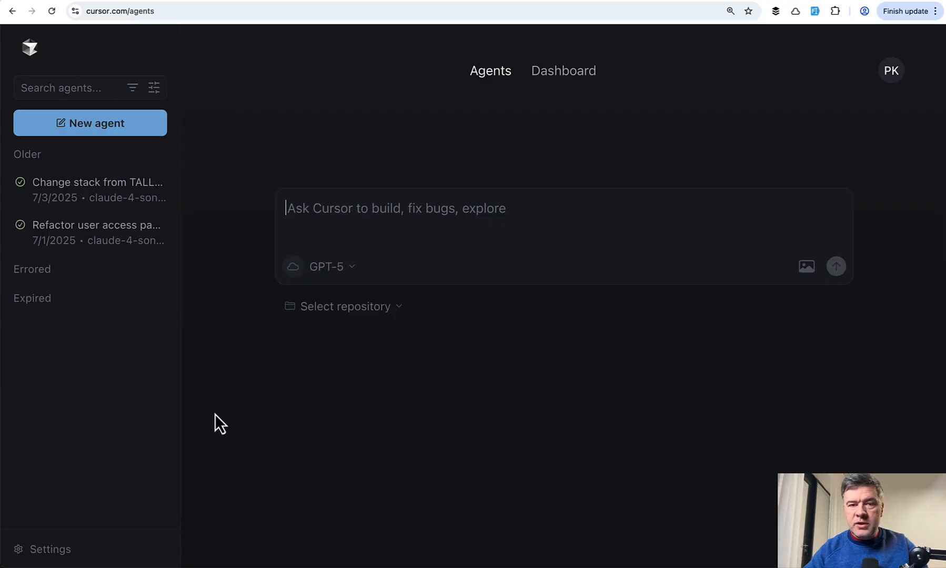
mouse_move(250, 419)
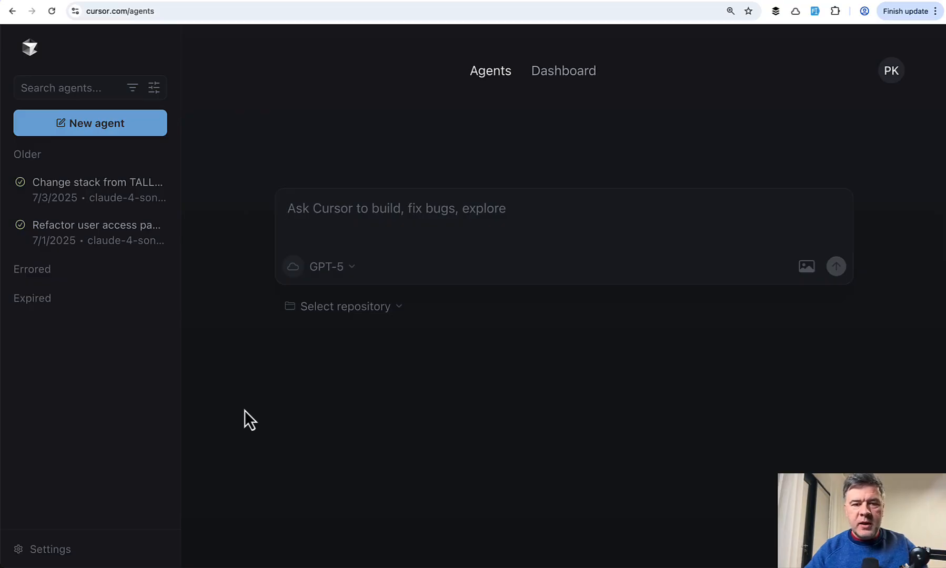
left_click(395, 208)
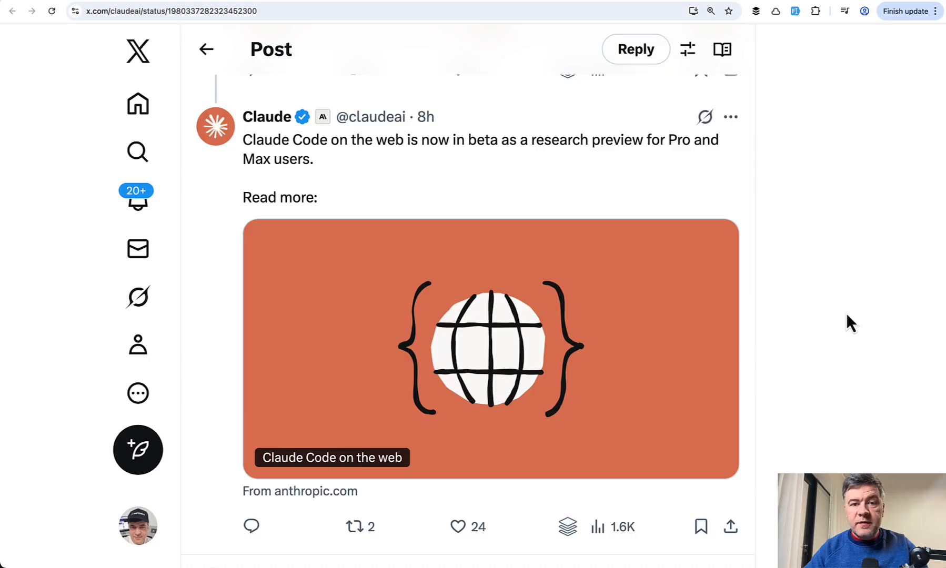
mouse_move(671, 143)
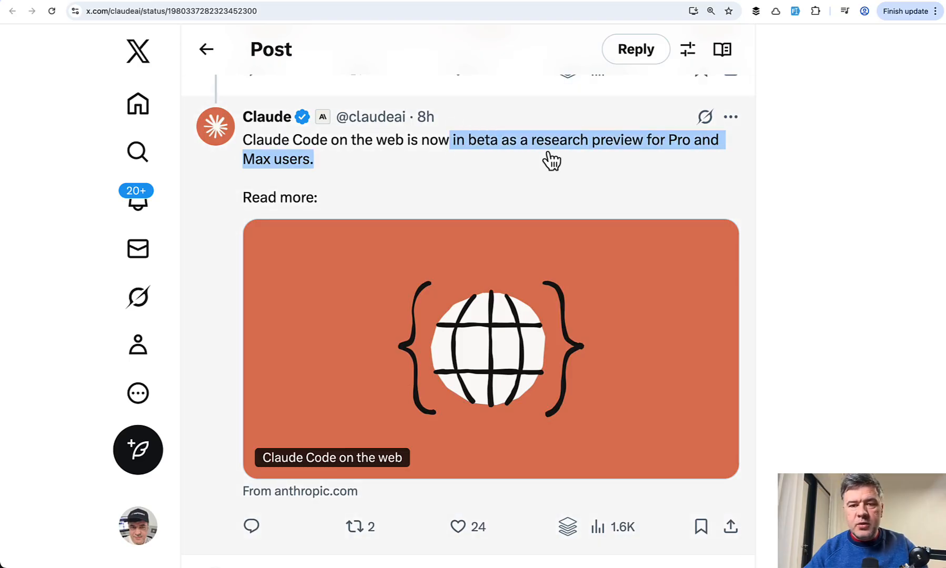
mouse_move(561, 173)
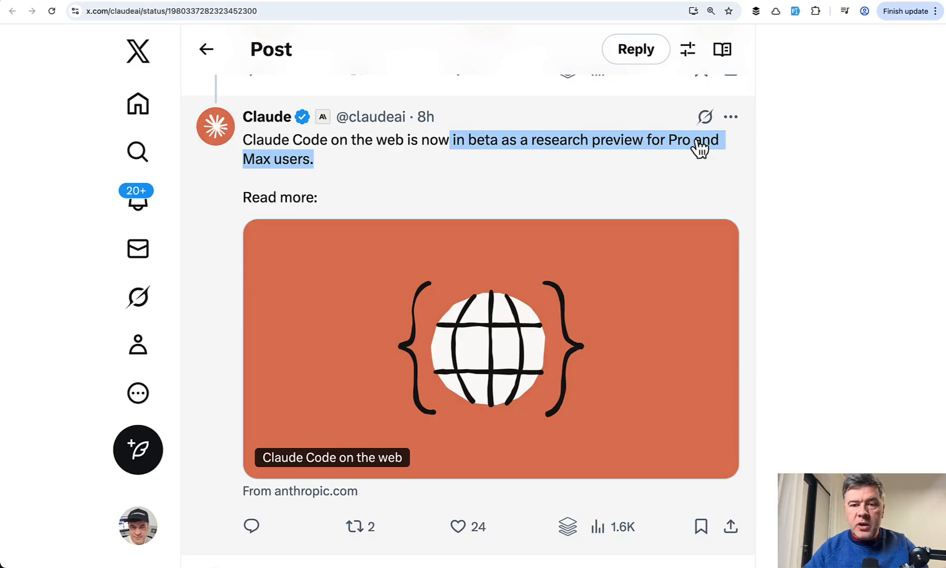
mouse_move(841, 199)
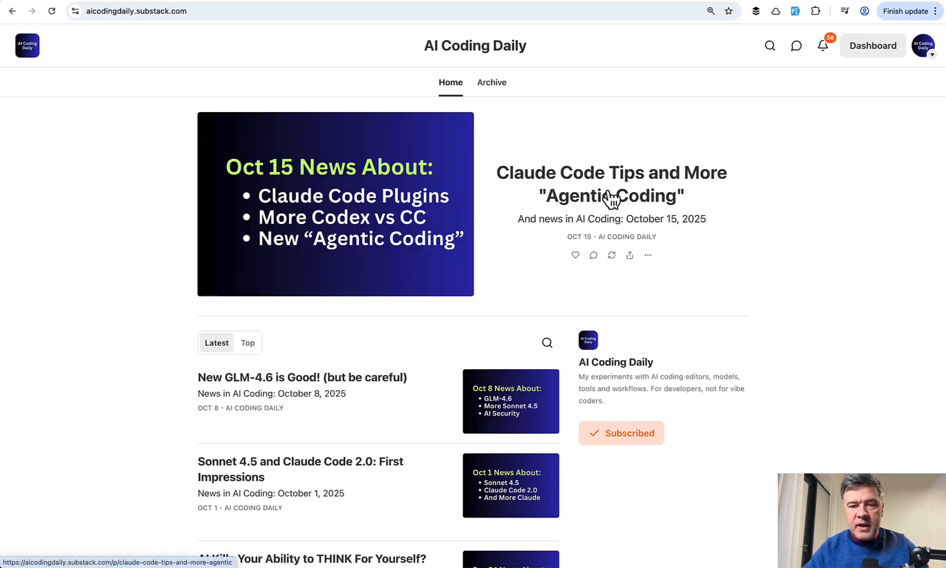
Step: Open the Claude Code Tips issue and scroll through its YouTube and Claude Code news sections
left_click(610, 184)
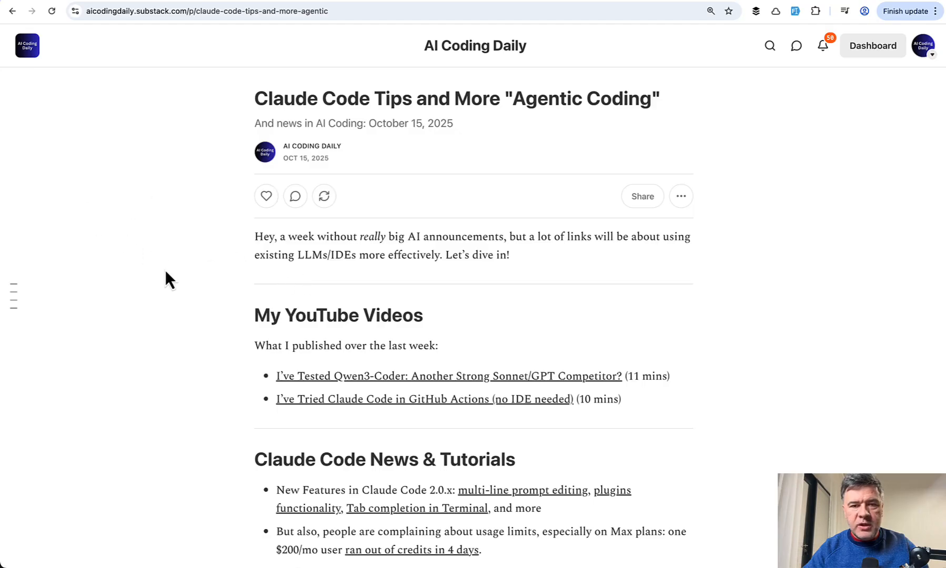
scroll("down", 3)
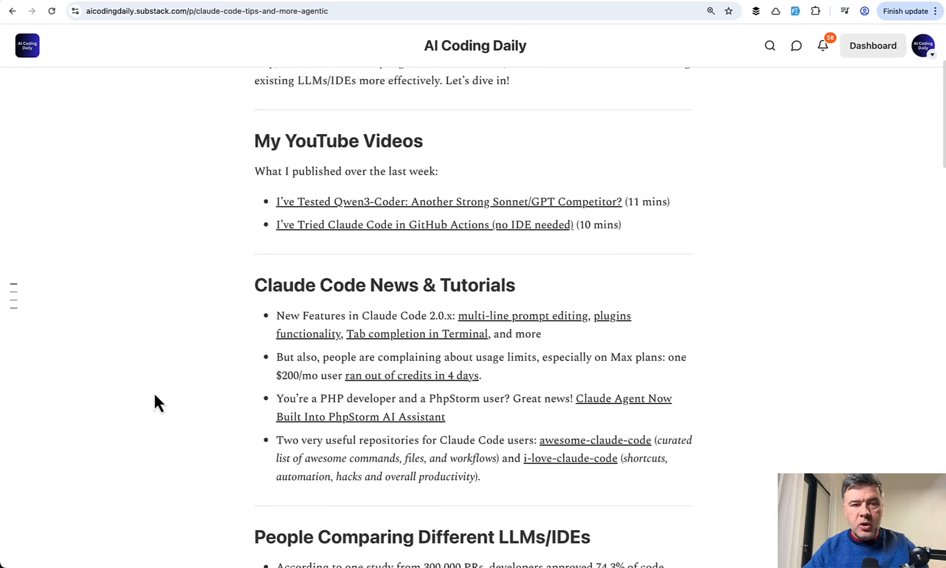
scroll("up", 3)
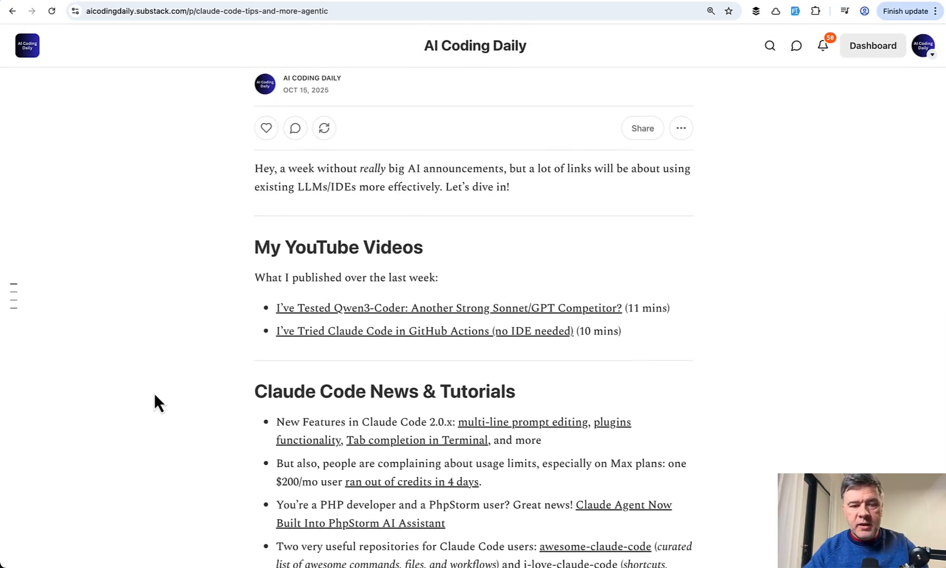
scroll("down", 3)
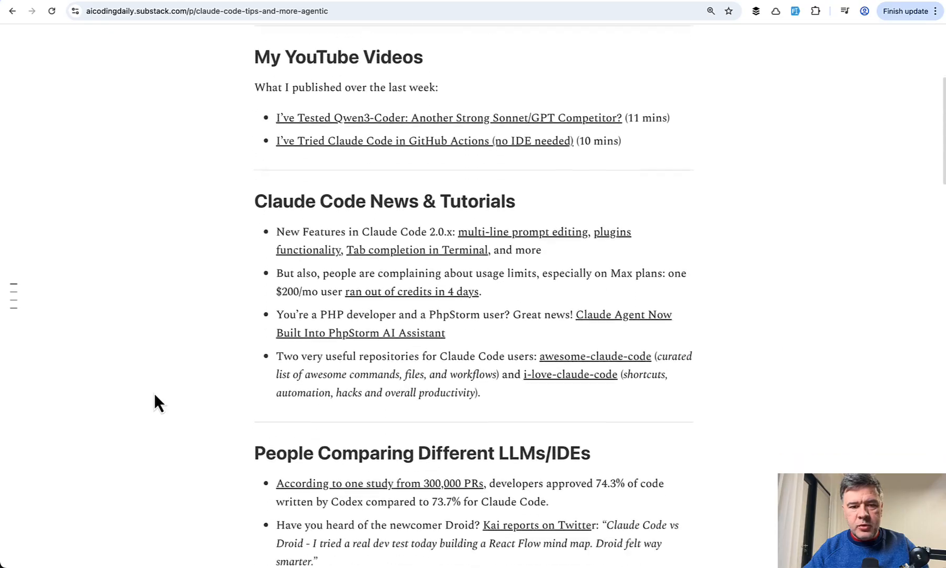
scroll("down", 3)
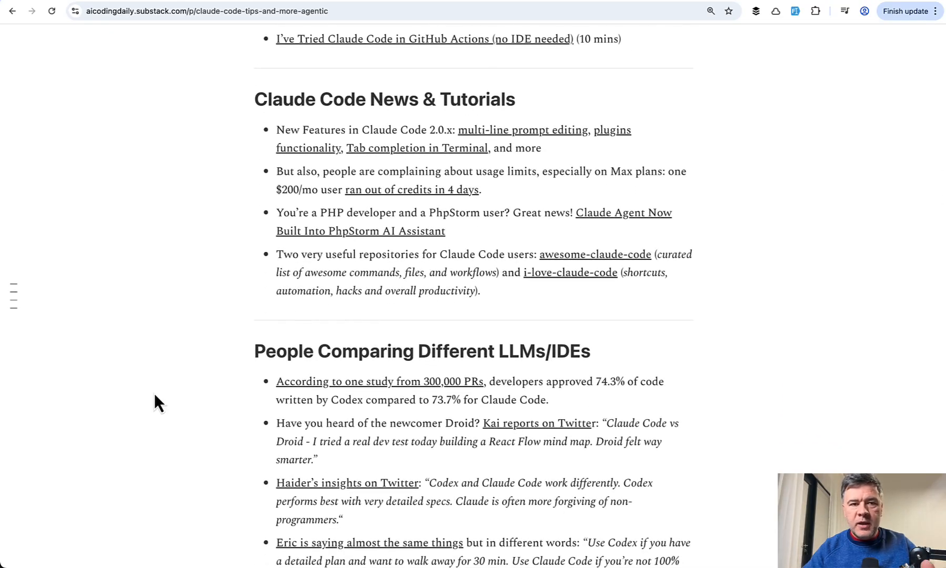
scroll("down", 3)
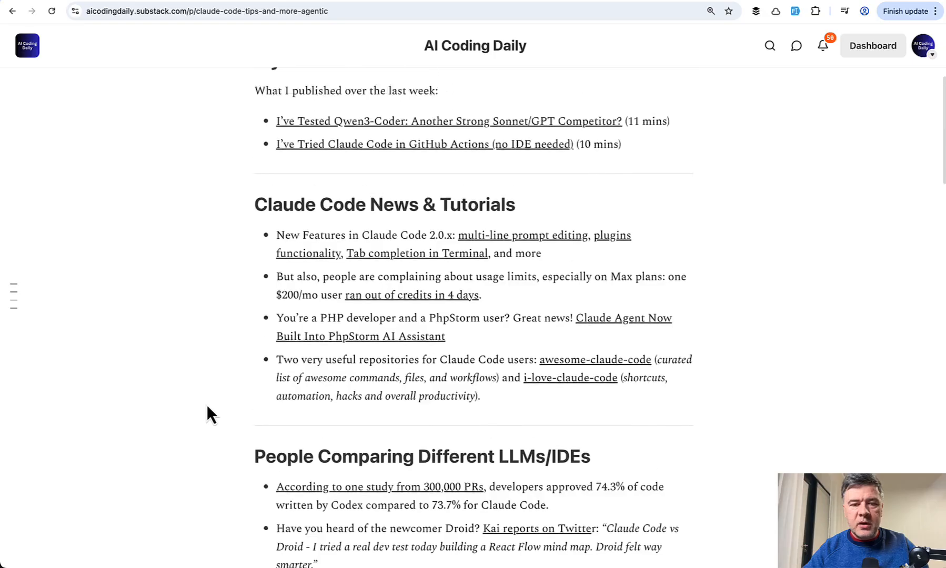
scroll("up", 3)
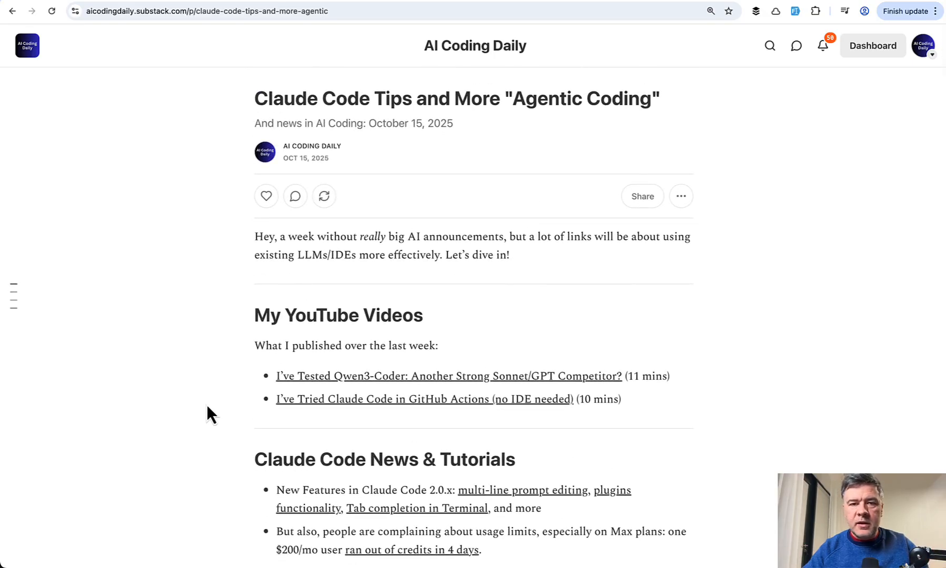